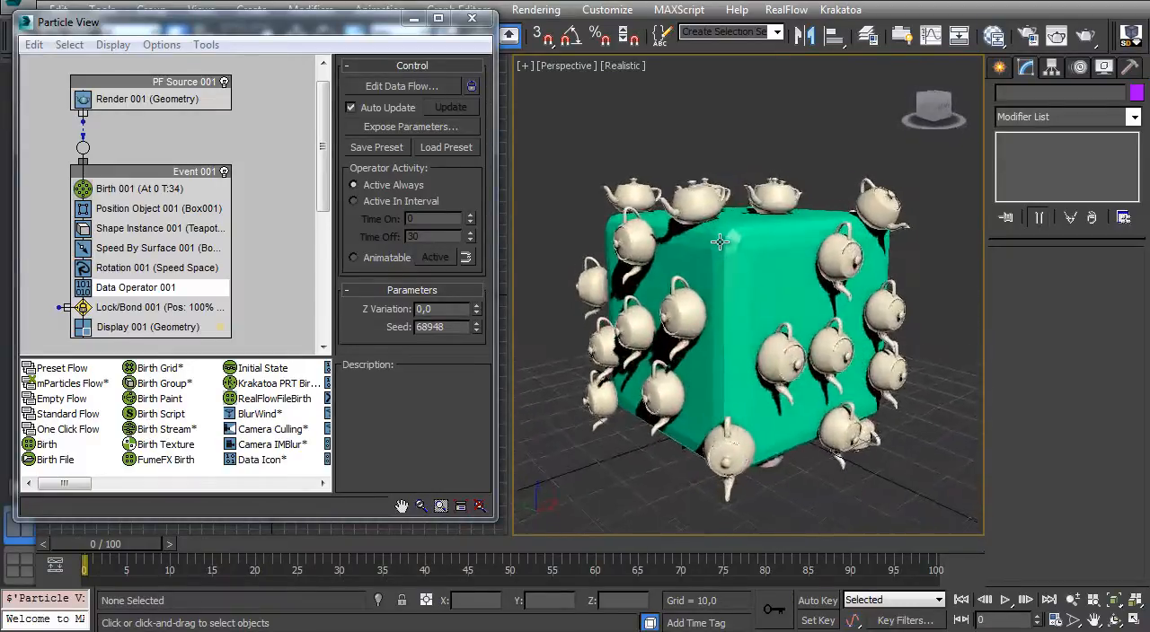
- Raise the Data Operator's Z Variation to about 3.96 for random teapot spin
left_click_drag(745, 243, 790, 251)
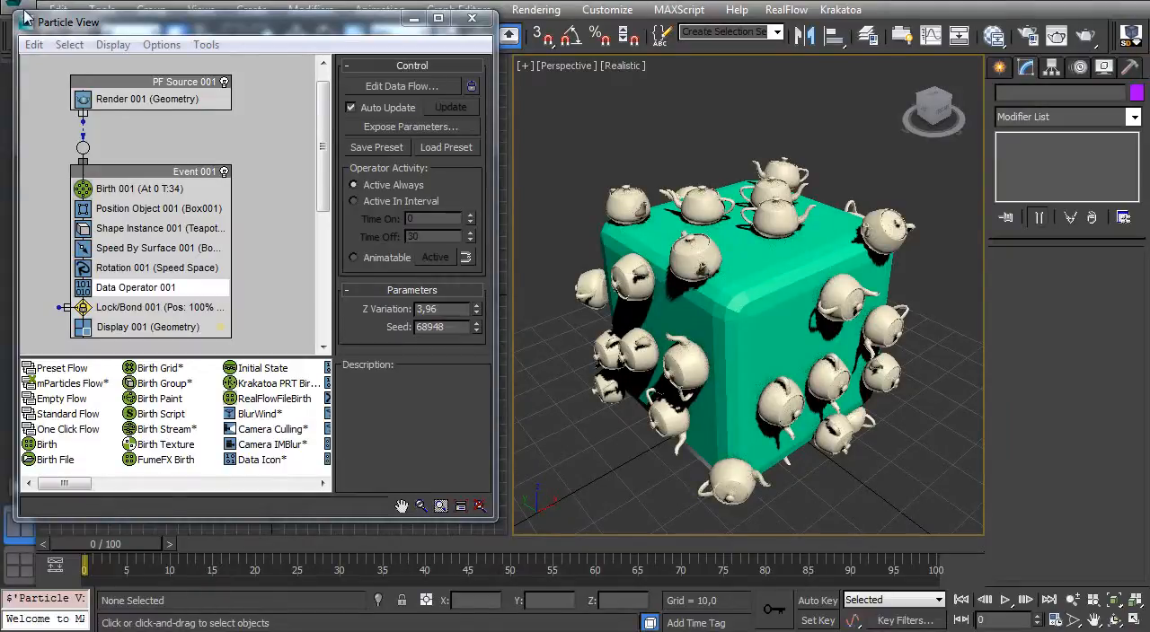
- Start a File > Reset to bring up the save-changes prompt
left_click(22, 14)
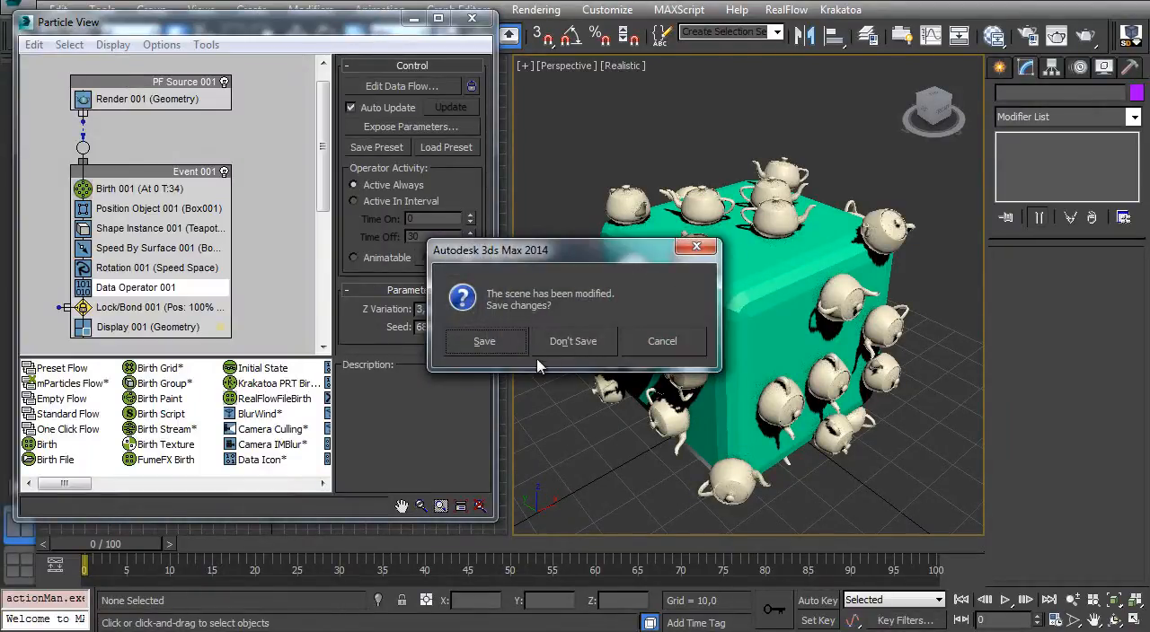
- Reset without saving and create a 50x50x50 box at position 0,0,0
left_click(572, 340)
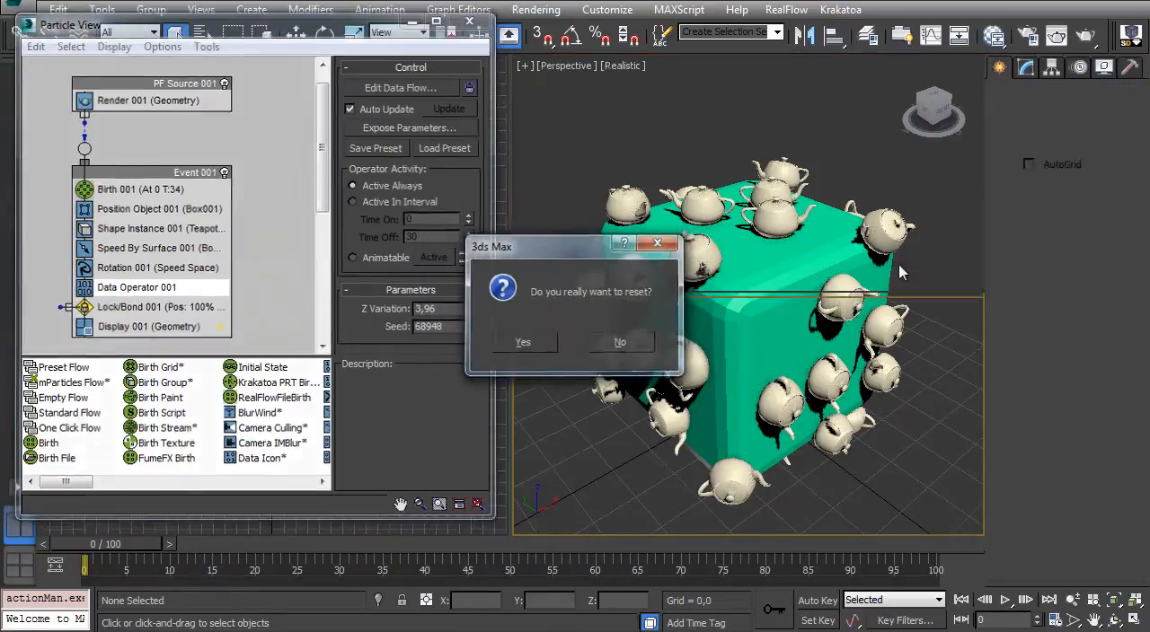
left_click(523, 343)
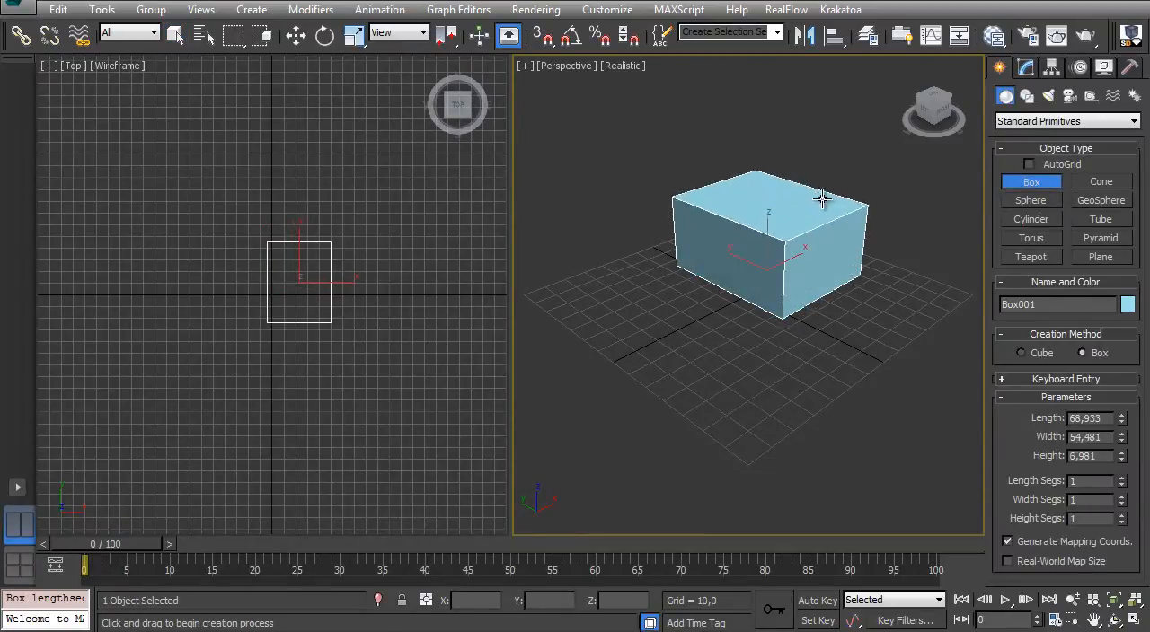
left_click(176, 35)
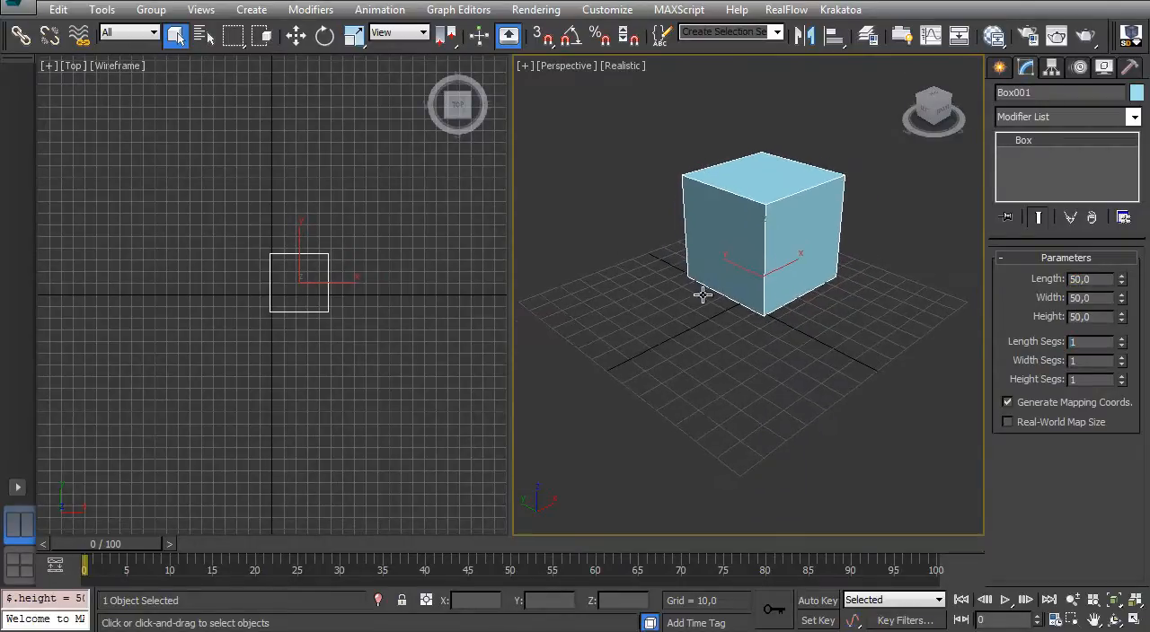
left_click(296, 35)
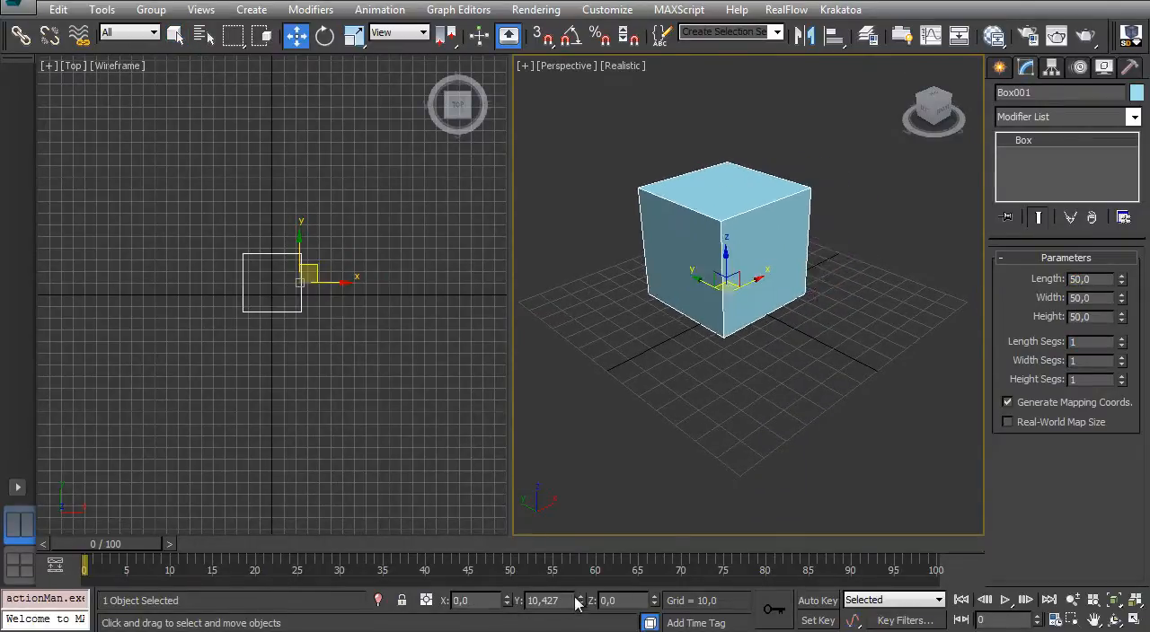
left_click(999, 68)
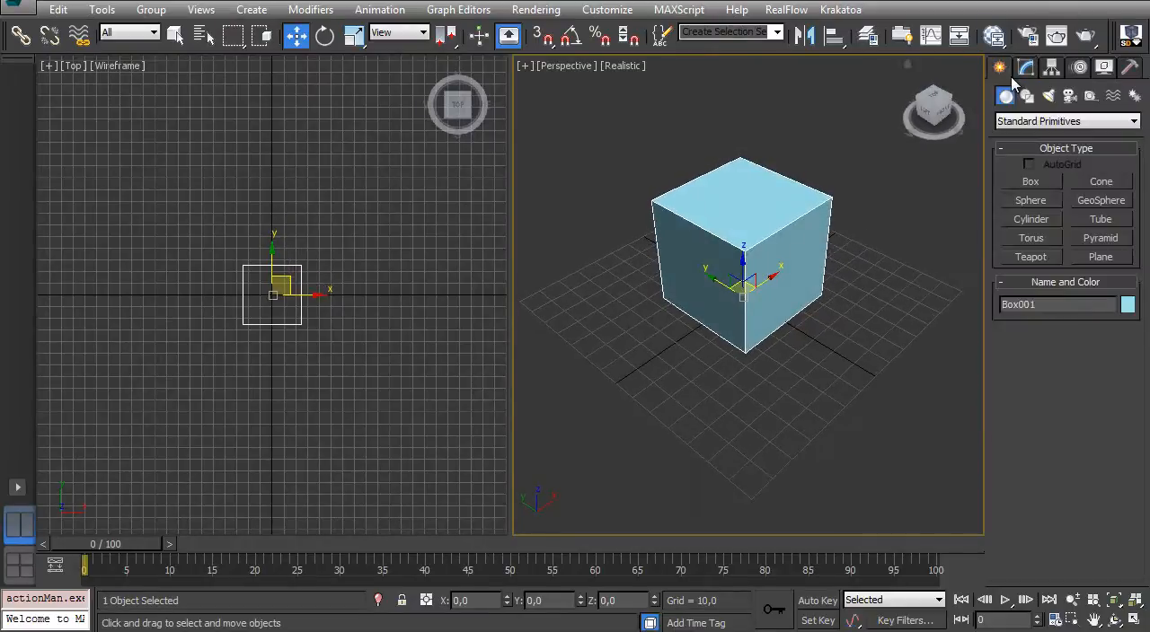
- Create a small teapot beside the box and set its radius
left_click(1030, 257)
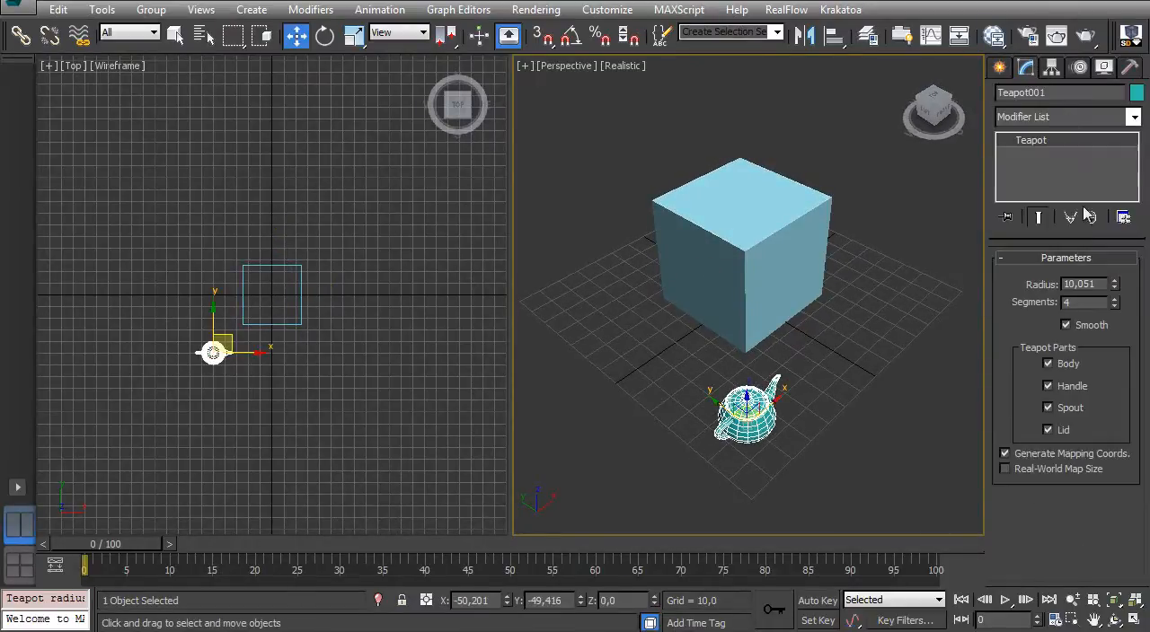
triple_click(1078, 284)
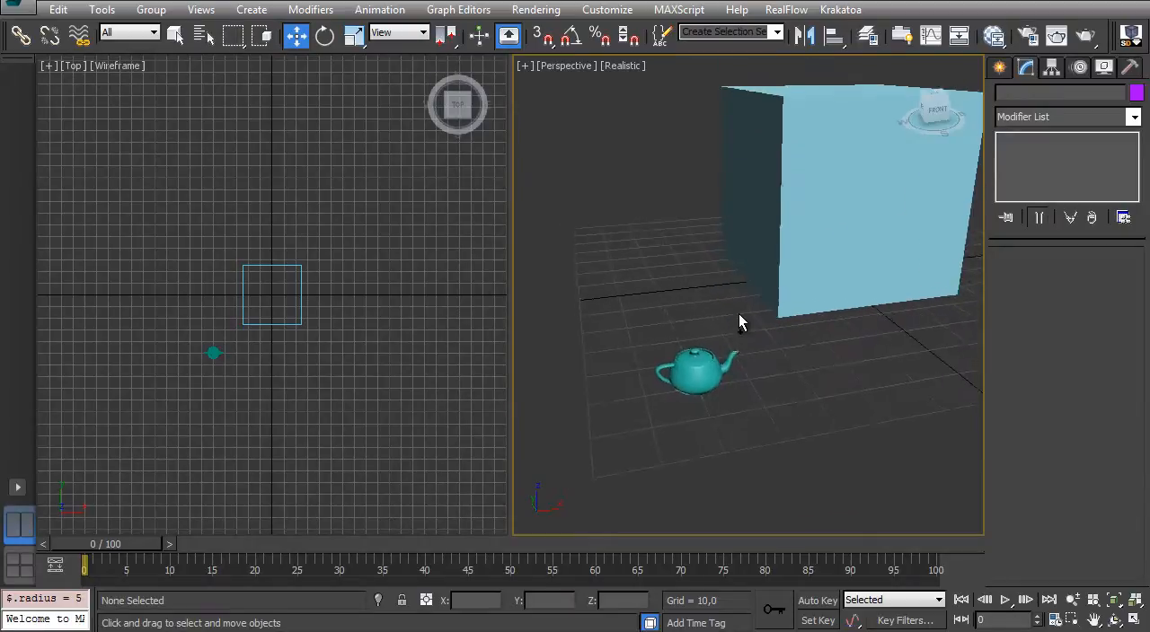
left_click_drag(741, 321, 699, 334)
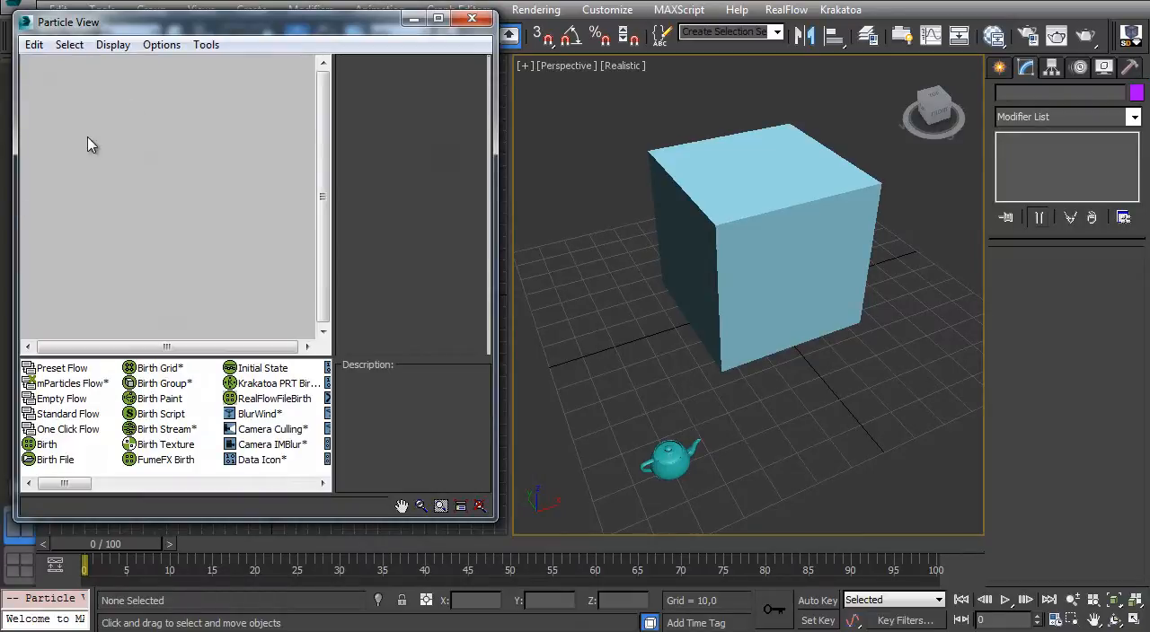
- Add a Standard Flow with a Birth amount of 34
left_click_drag(61, 413, 211, 224)
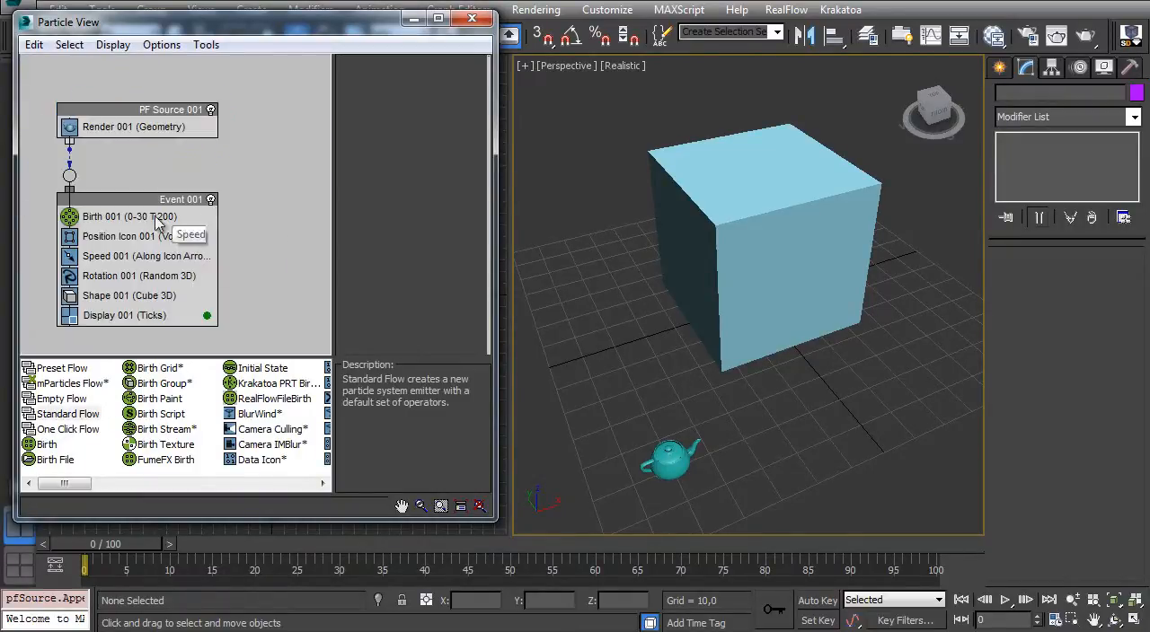
left_click(130, 217)
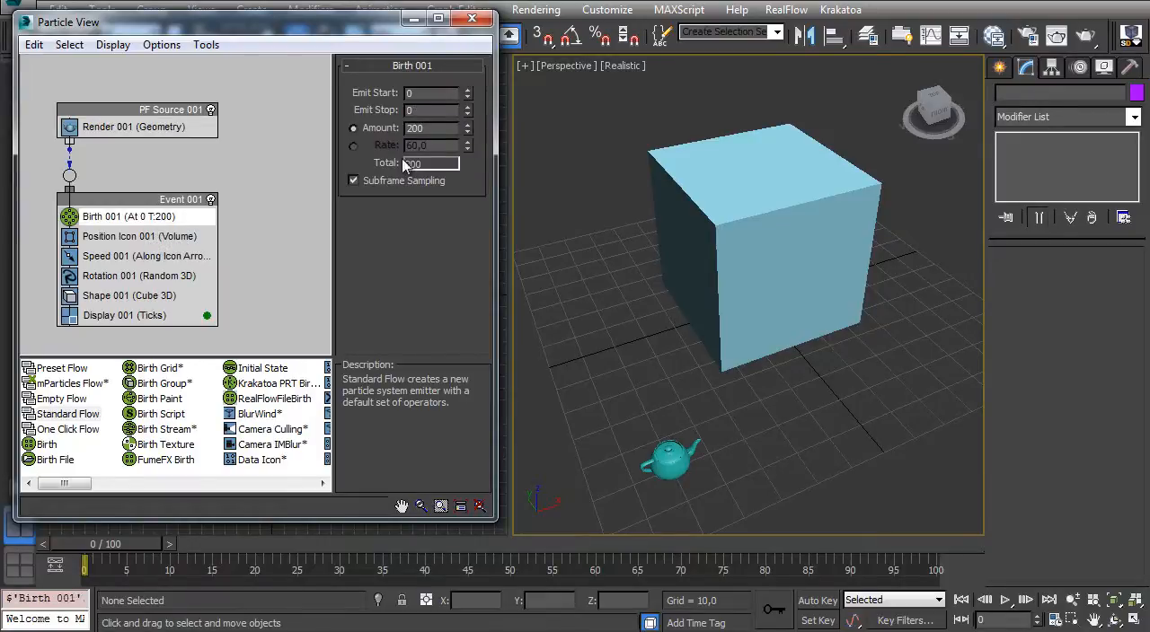
type("34")
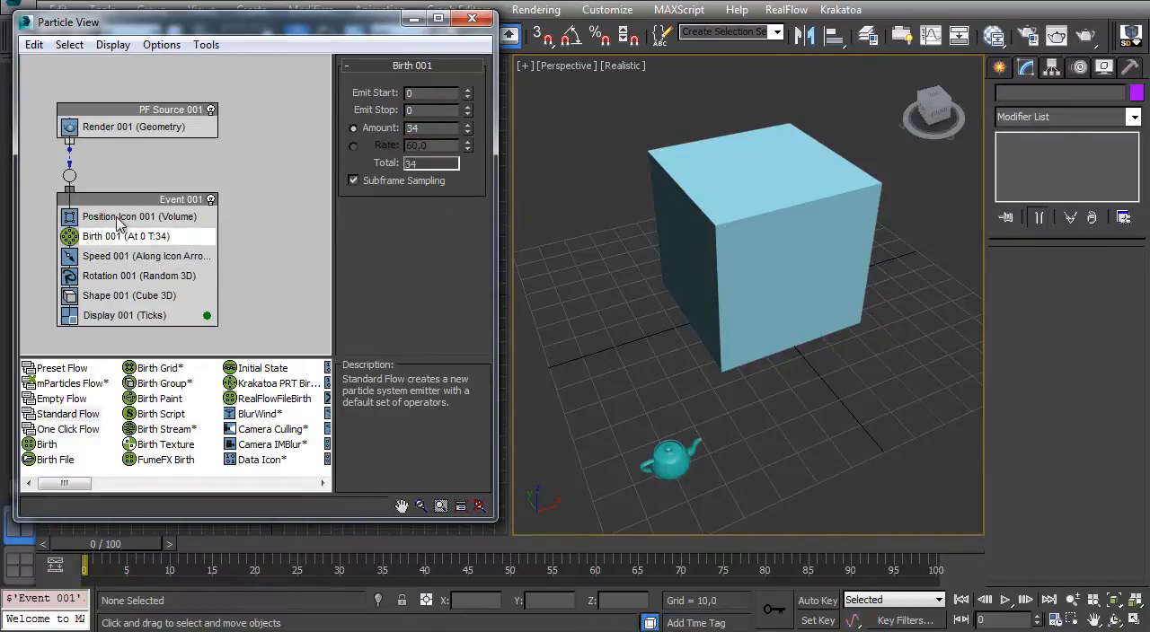
left_click_drag(140, 216, 140, 247)
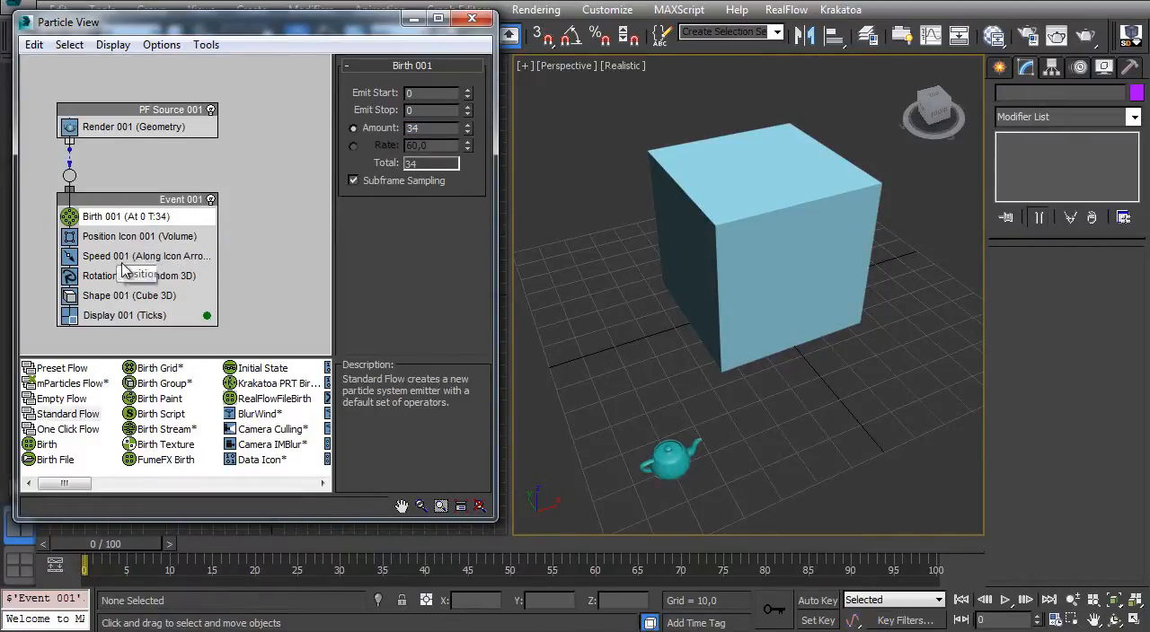
- Emit particles from Box001 via Position Object, displayed as geometry
scroll("right", 3)
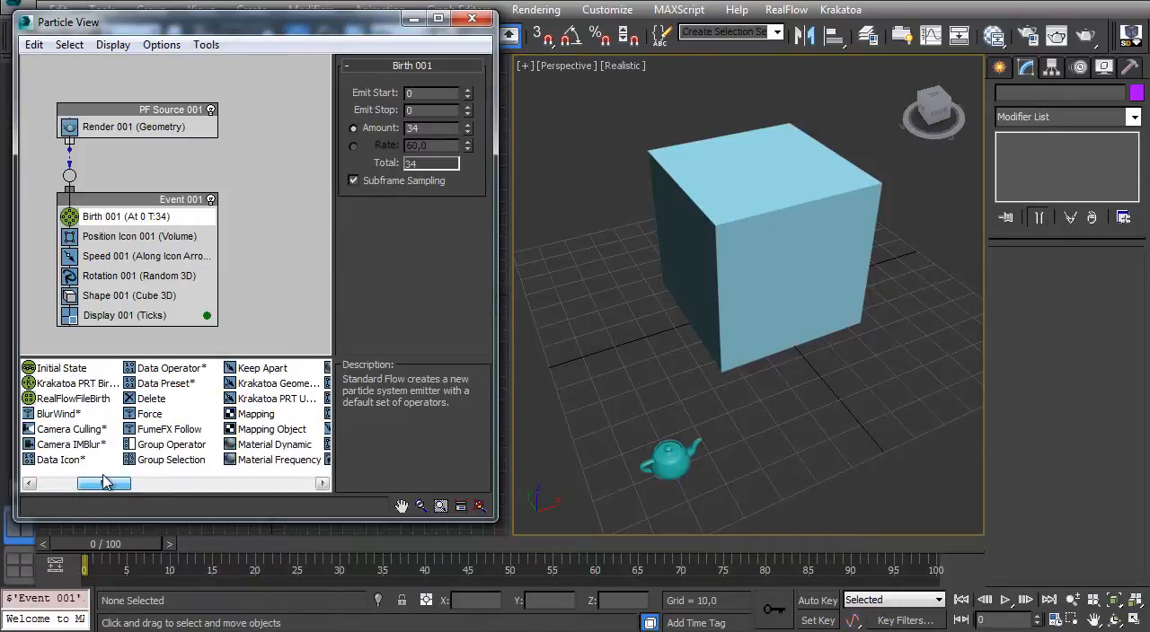
scroll("right", 3)
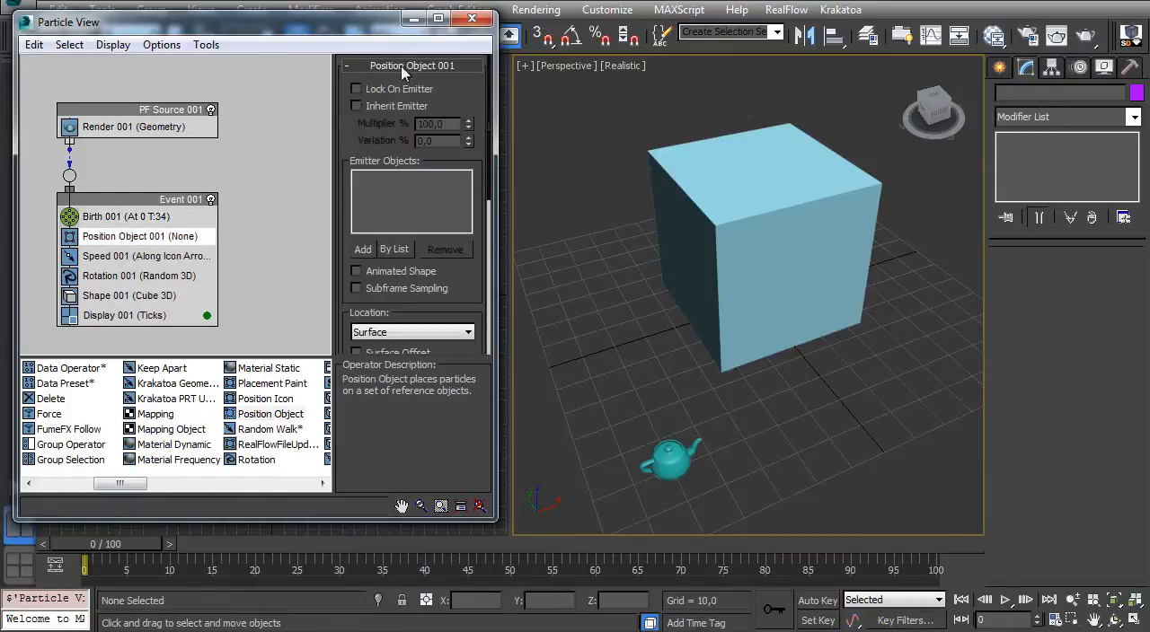
left_click(362, 249)
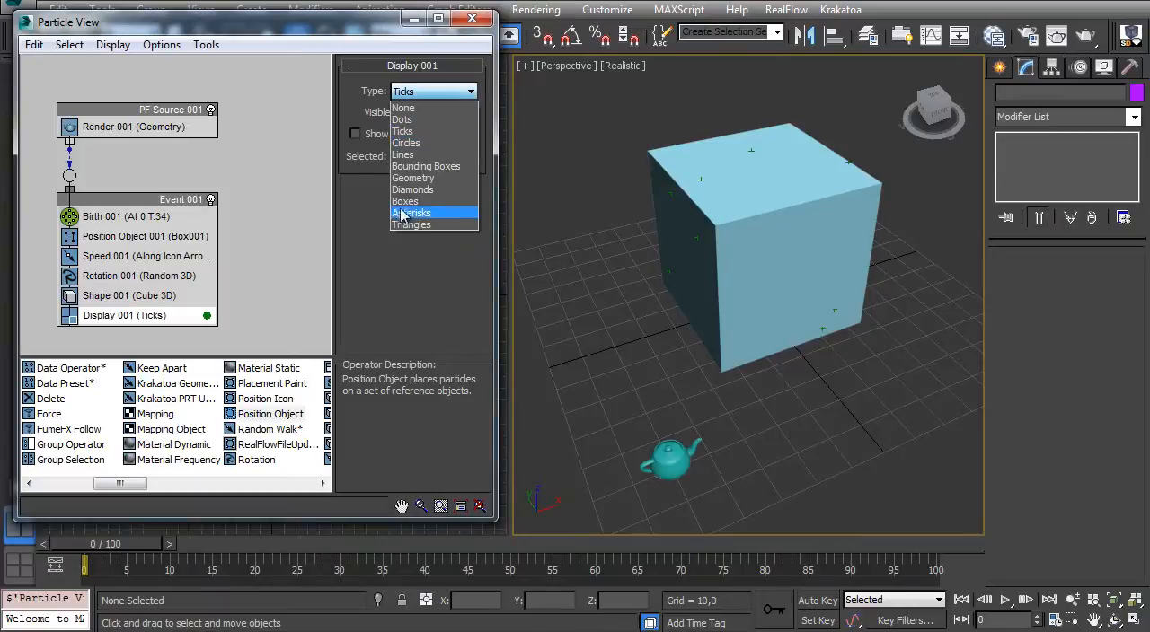
left_click(413, 178)
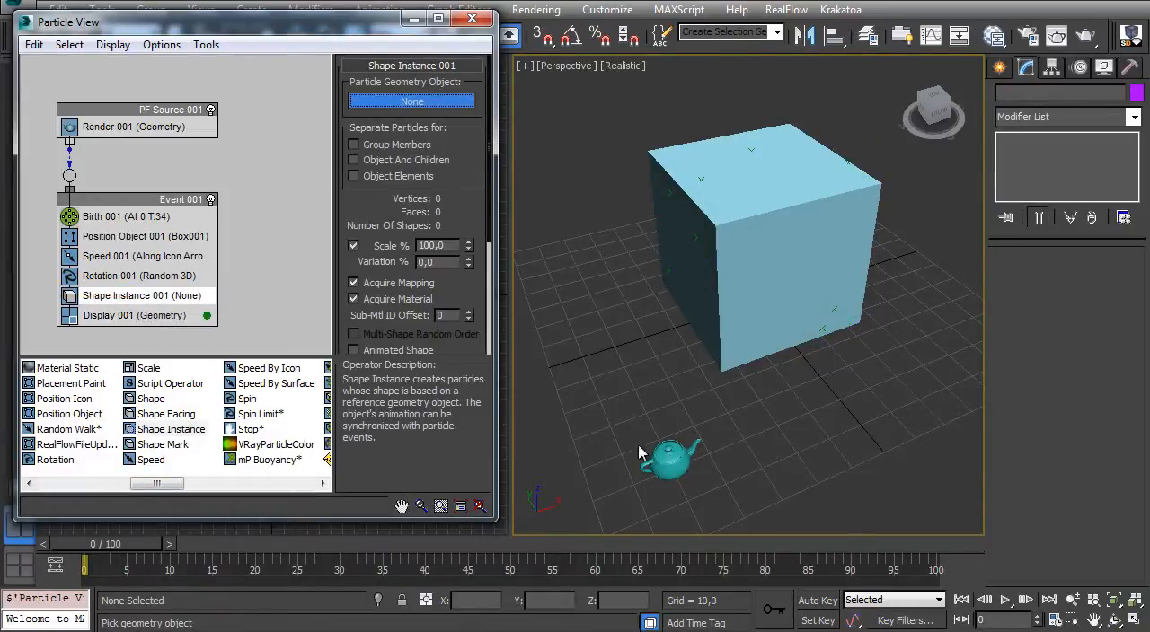
- Use Teapot001 as the particle shape and Speed By Surface on Box001
left_click(669, 458)
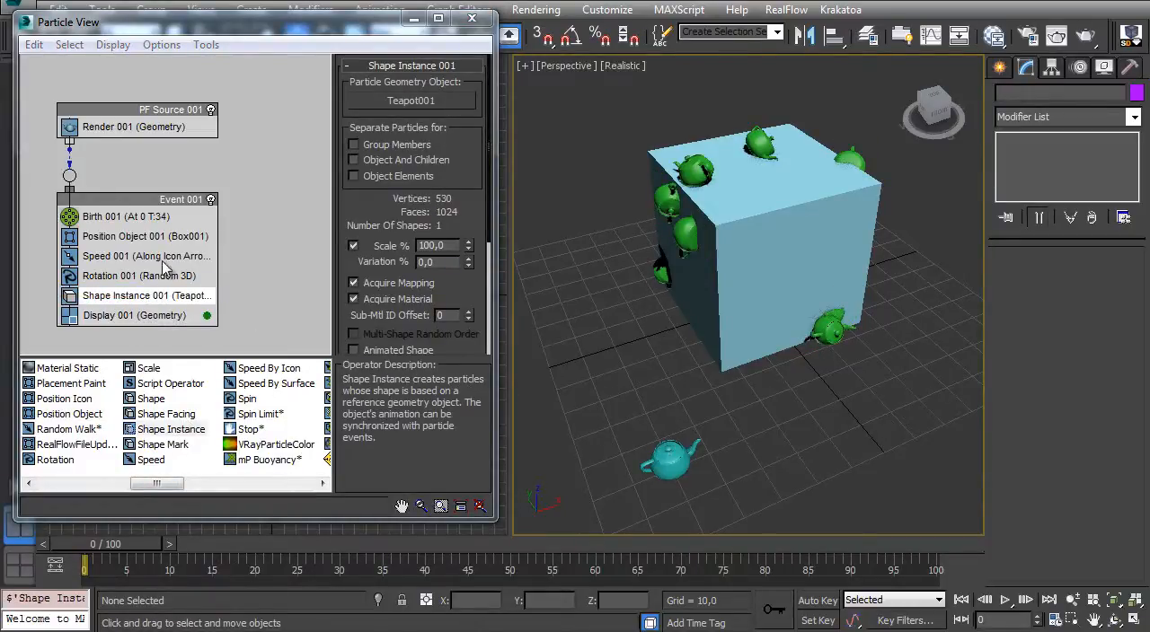
left_click(139, 276)
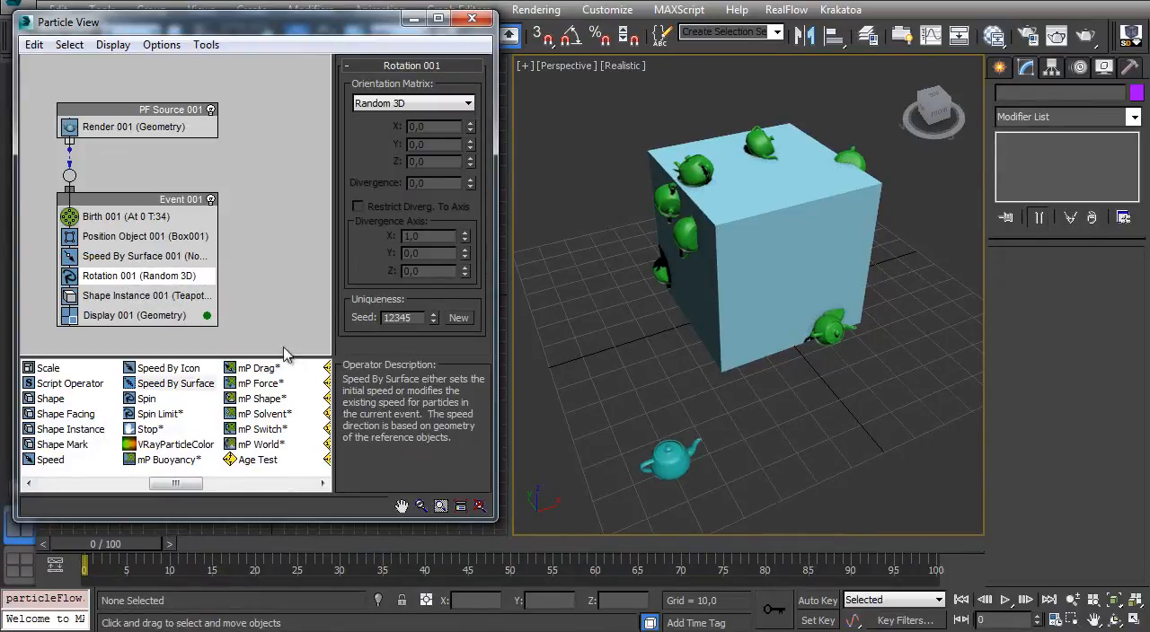
left_click(143, 256)
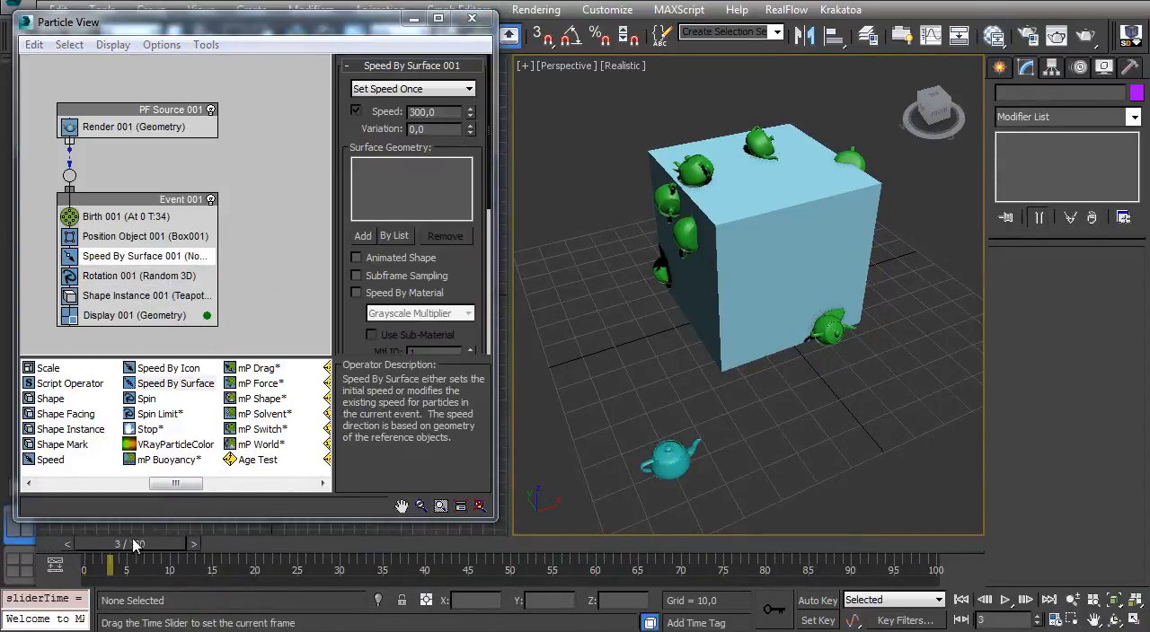
left_click_drag(111, 563, 247, 563)
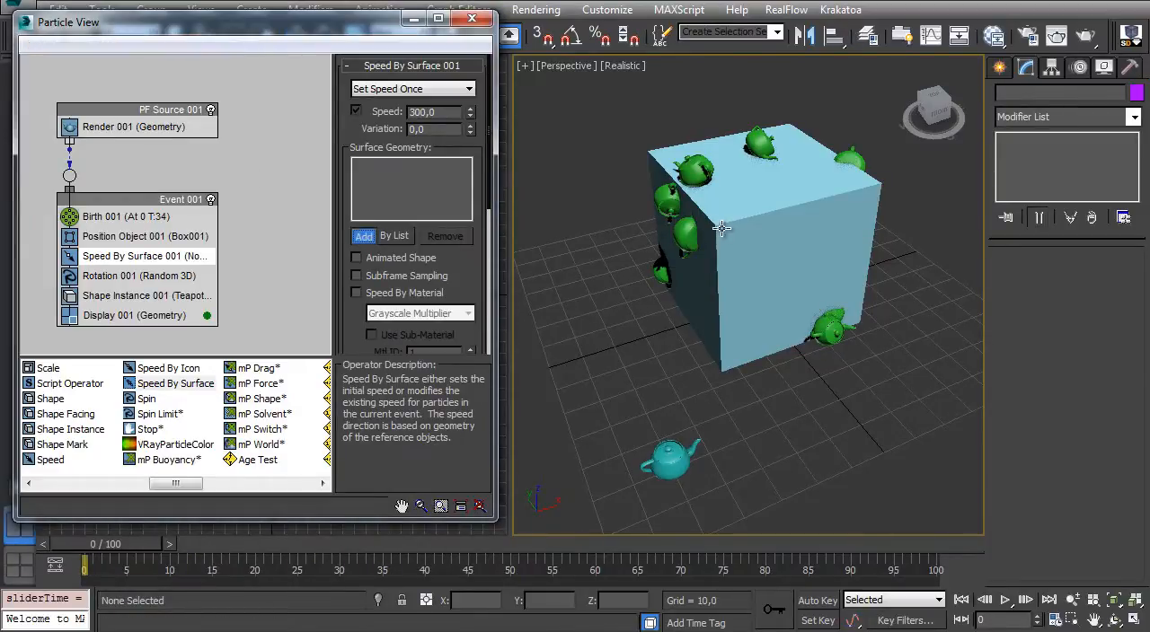
left_click(362, 236)
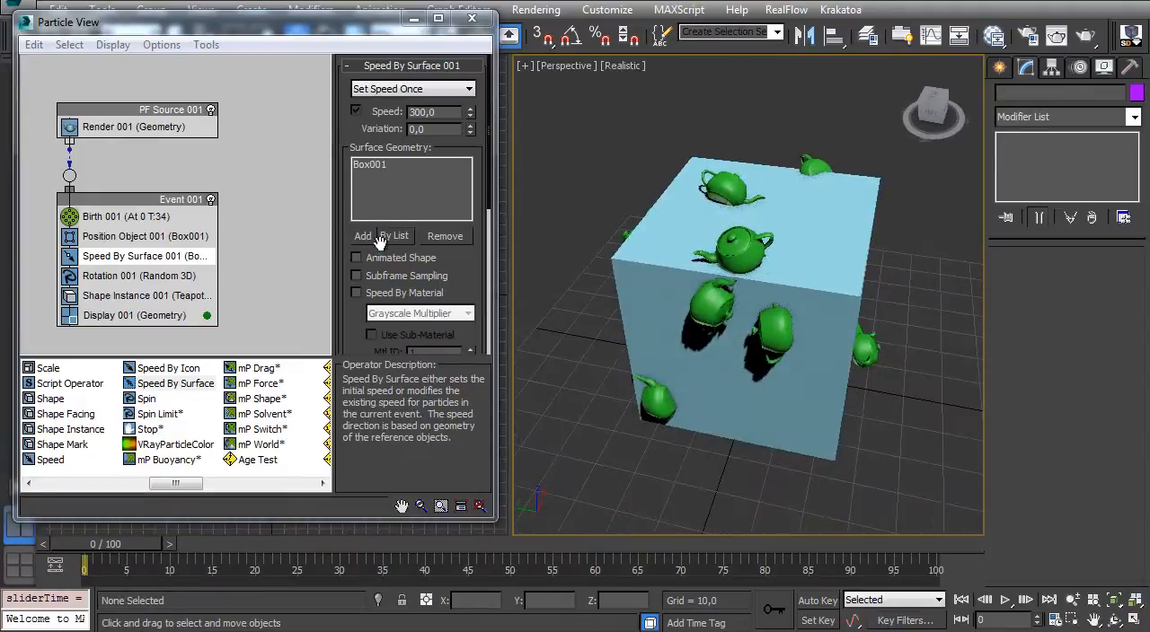
- Set the Rotation operator to Speed Space with Y 90
scroll("down", 3)
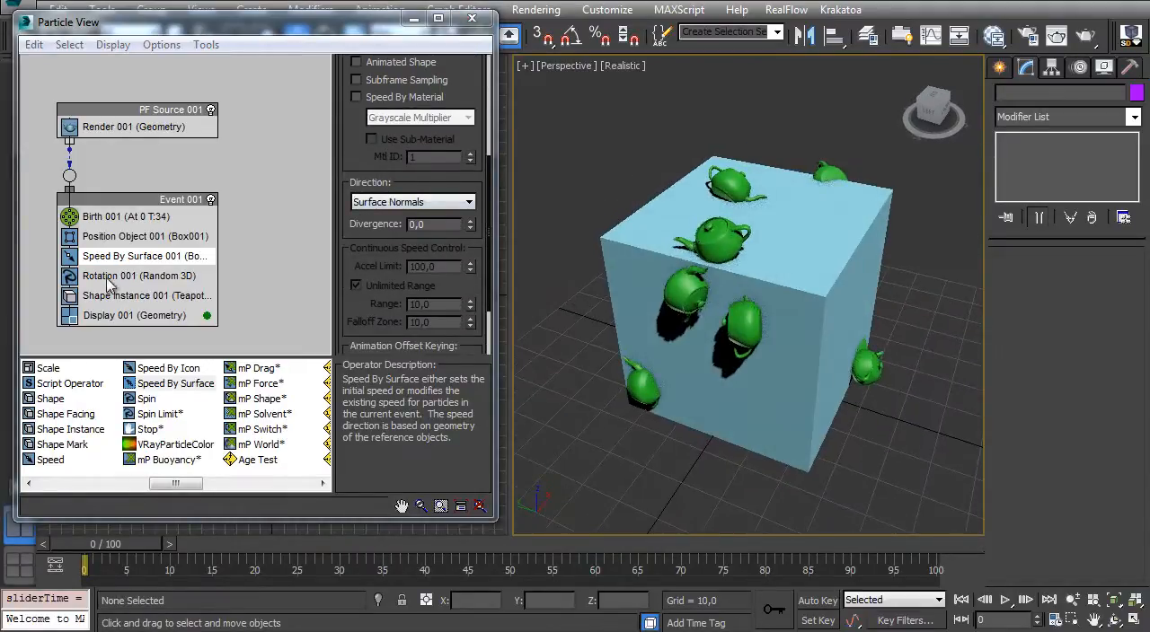
left_click(139, 276)
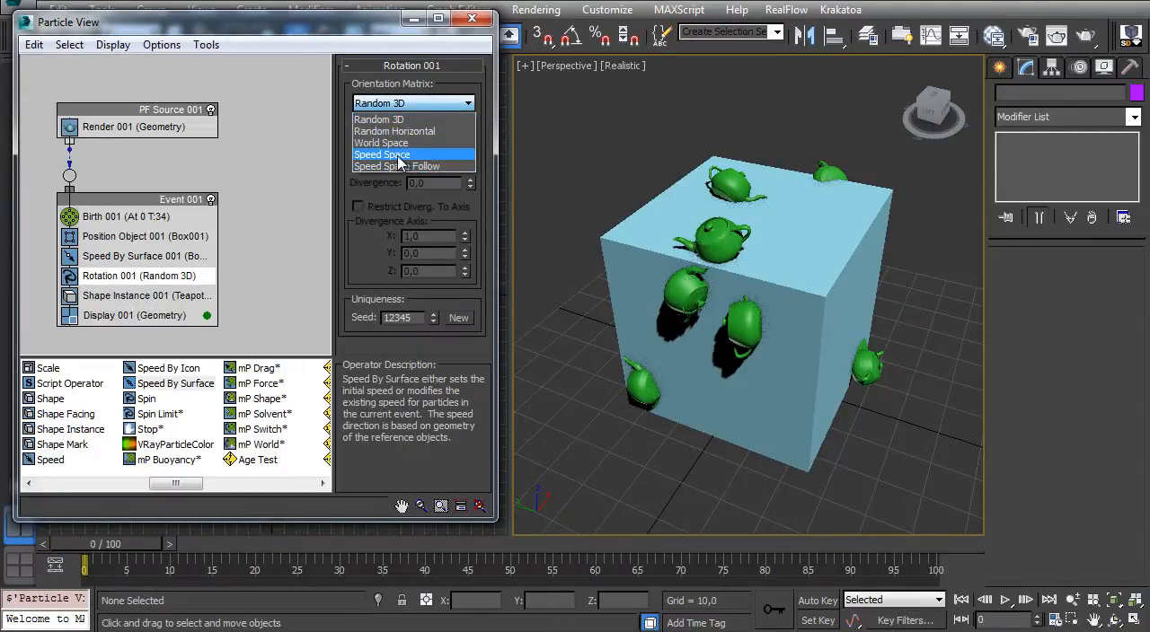
left_click(382, 155)
type("90")
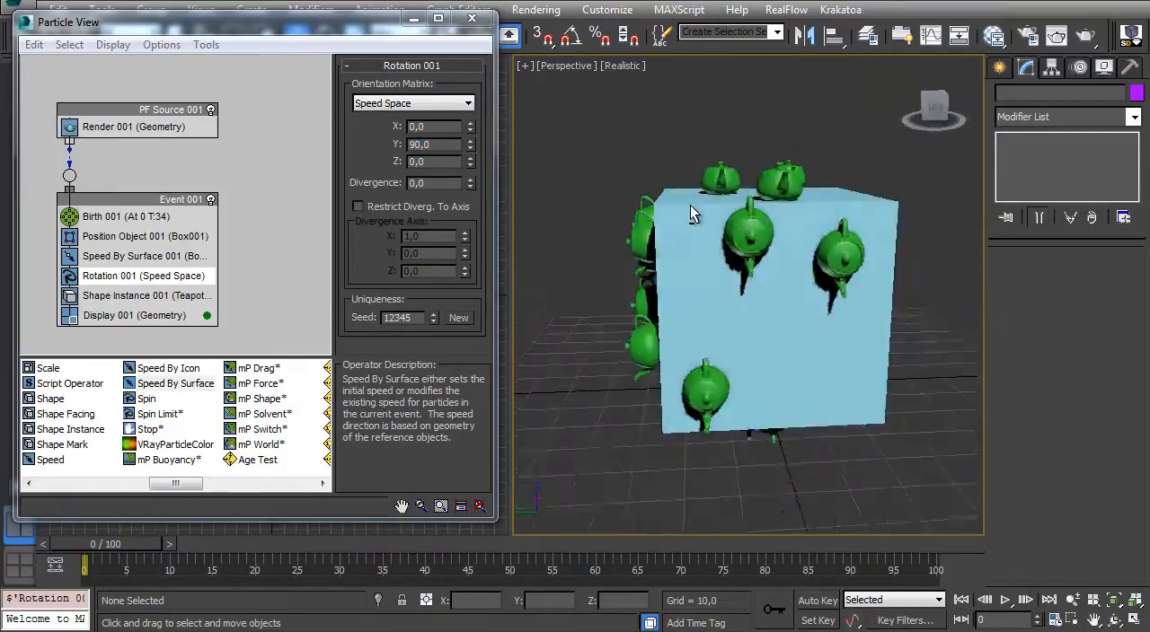
- Enable Separation in Position Object 001 with distance 10, then orbit to check spacing
left_click_drag(692, 216, 771, 285)
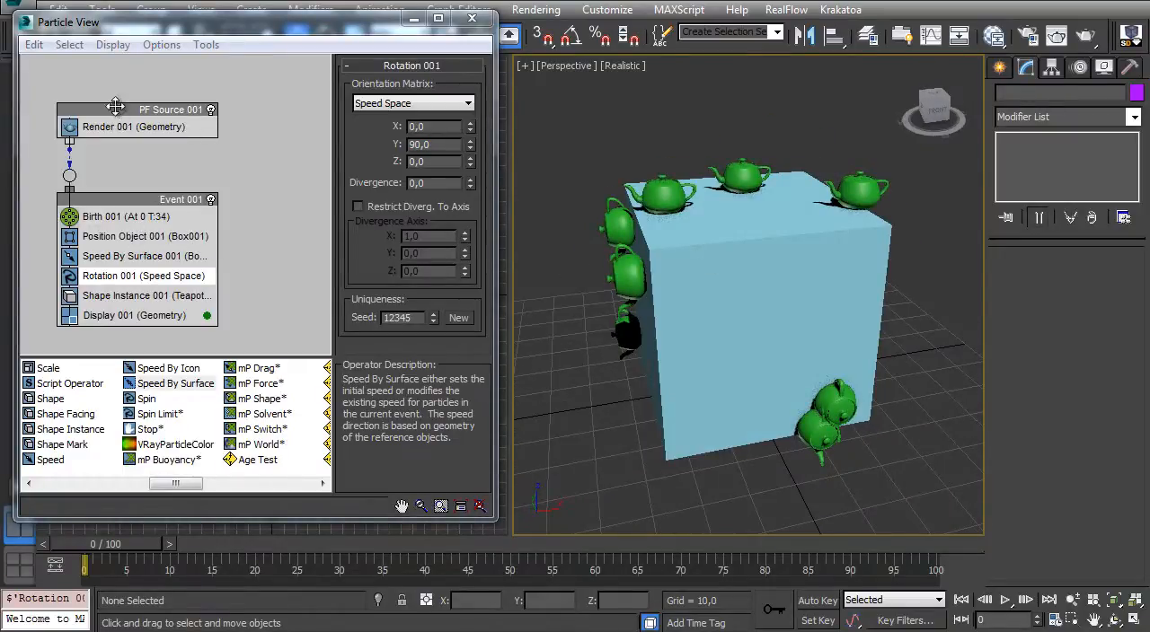
left_click(171, 109)
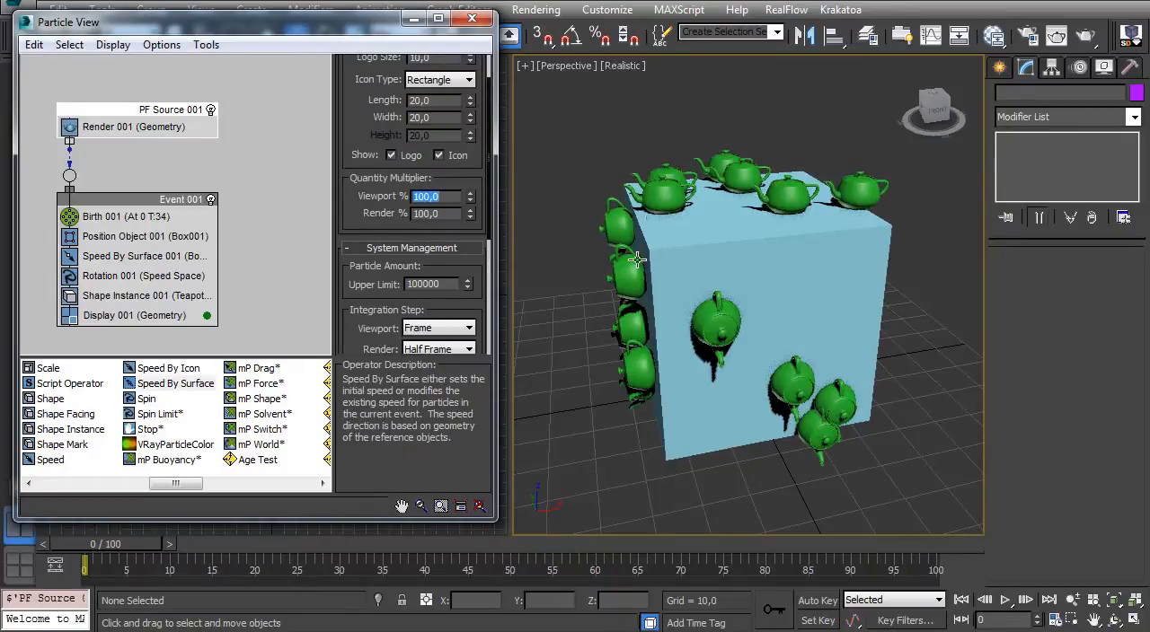
left_click_drag(638, 259, 771, 213)
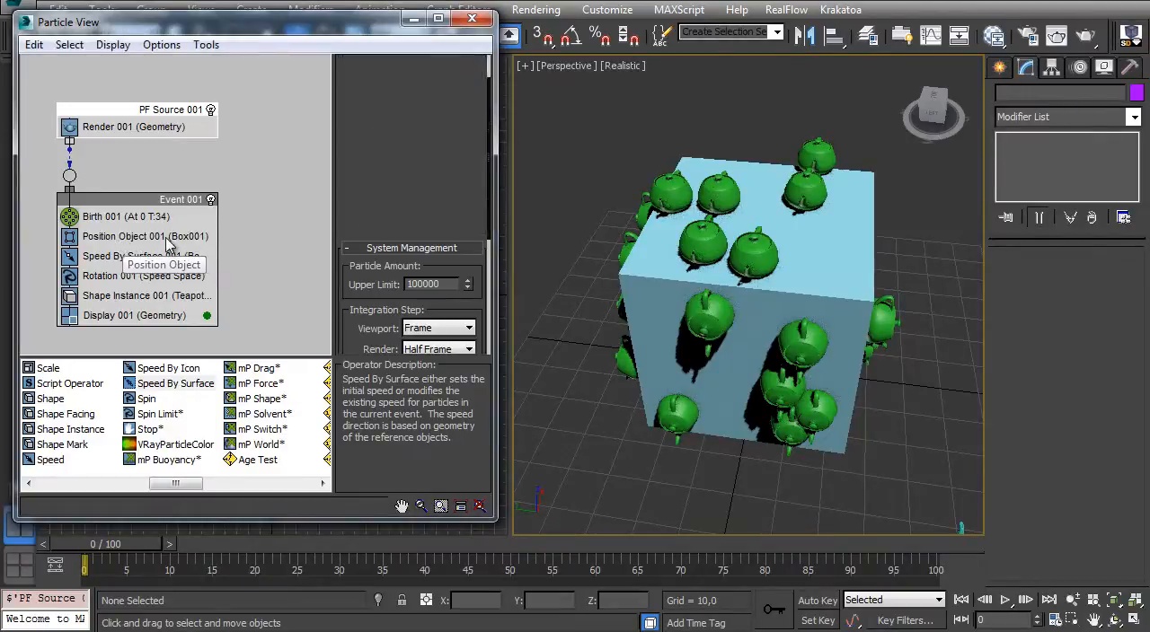
left_click(144, 256)
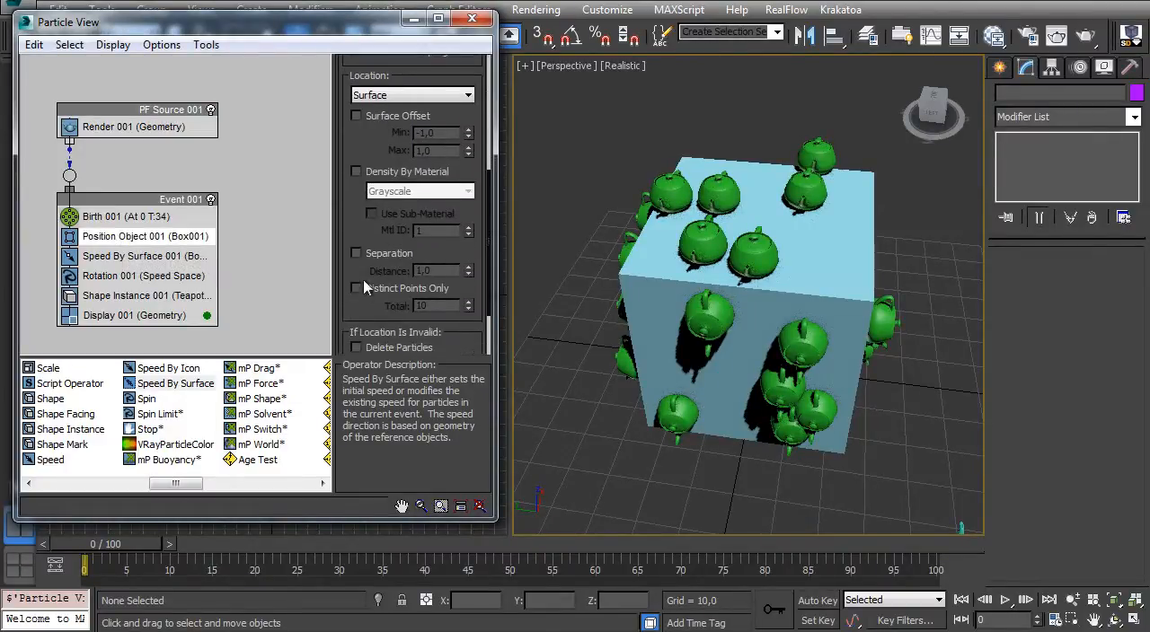
left_click(356, 253)
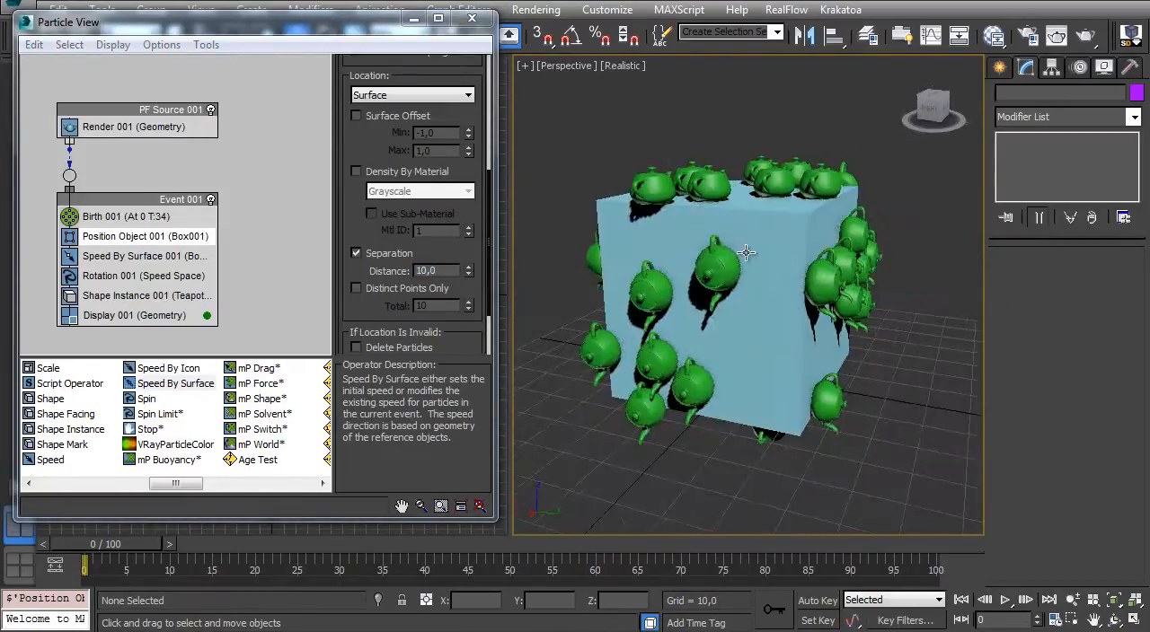
left_click_drag(746, 251, 845, 261)
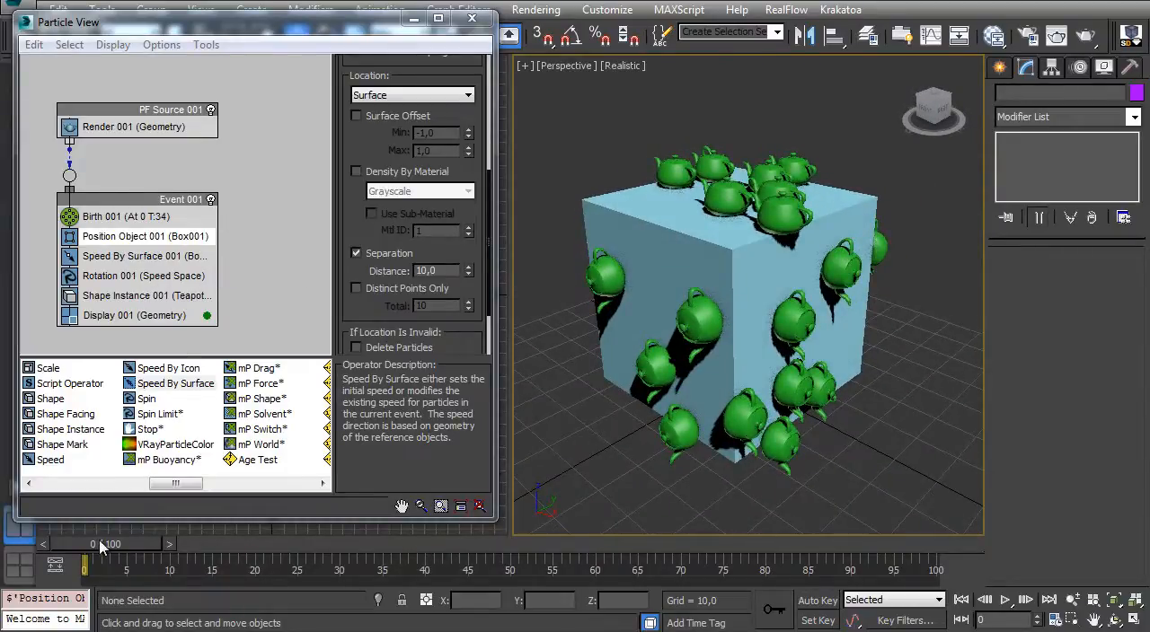
left_click_drag(92, 545, 126, 545)
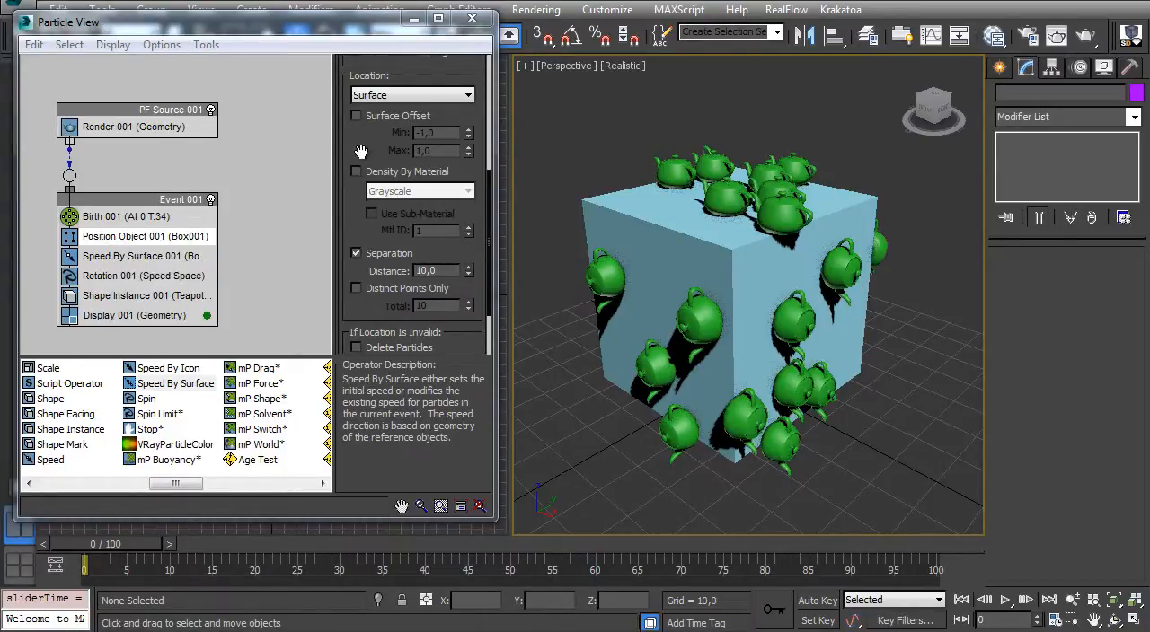
- Select Box001 and open the Modifier List in the Modify panel
left_click(144, 236)
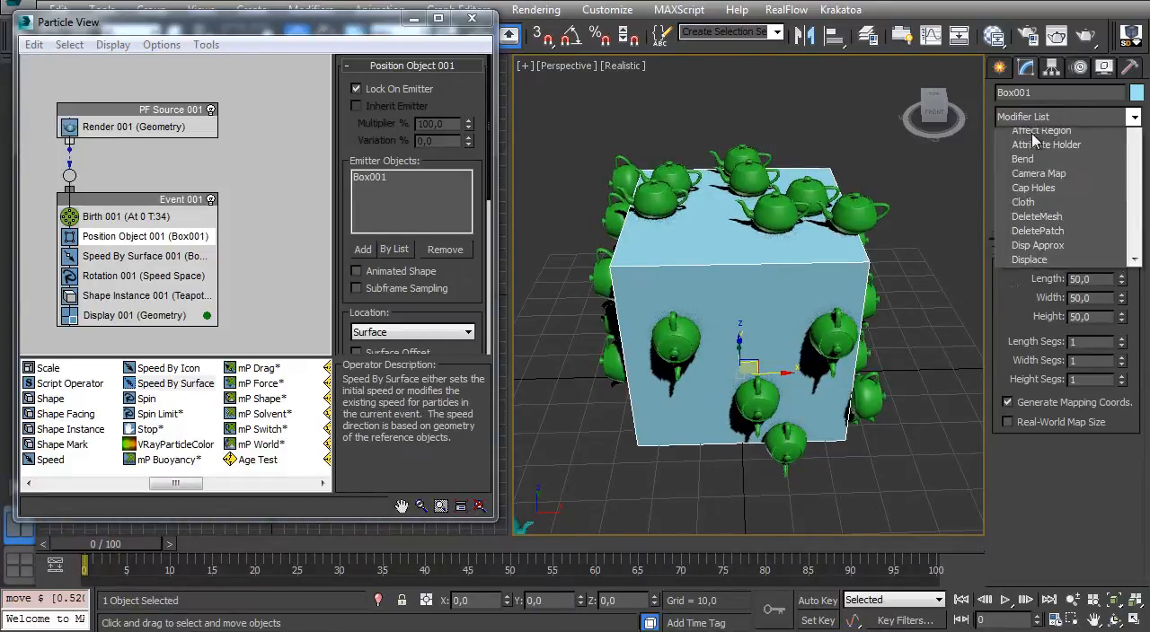
- Add Noise to the box: scale 50, fractal, strength 25 on X/Y/Z, animated
left_click(1067, 116)
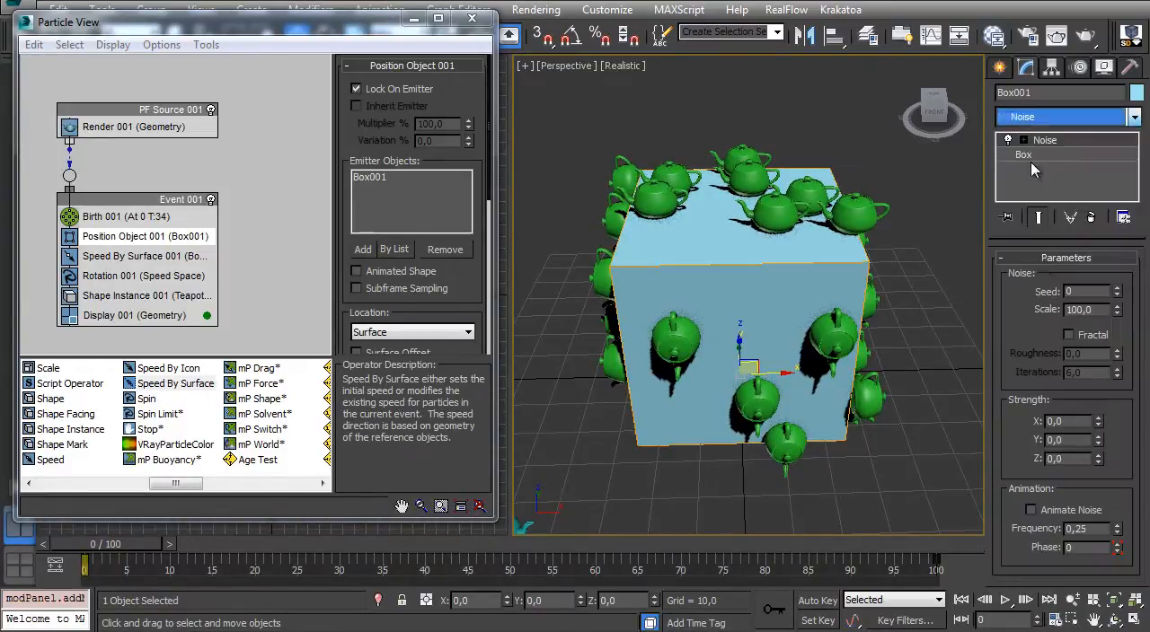
left_click(1069, 334)
type("25")
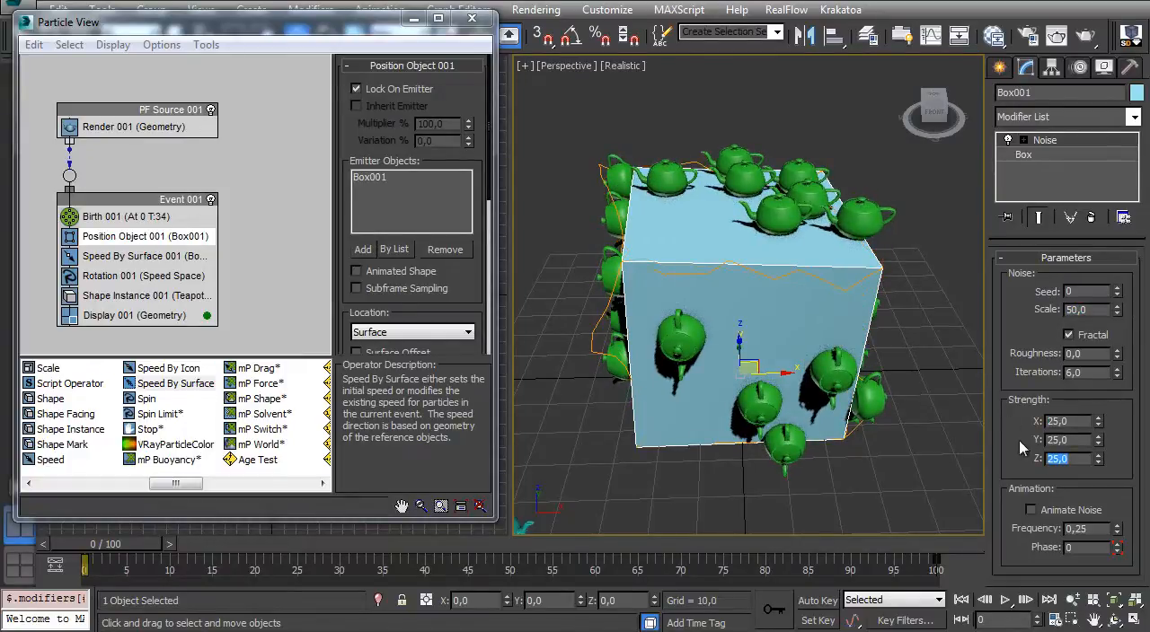
left_click(1032, 510)
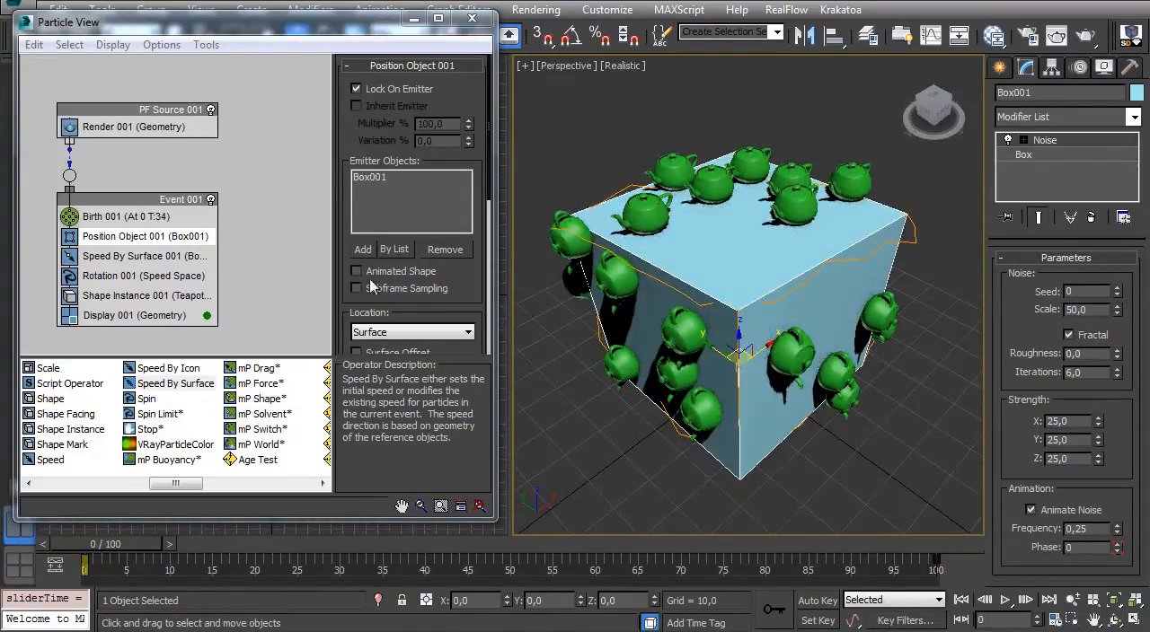
- Enable Animated Shape in Position Object 001 and scrub the timeline to preview
left_click(357, 271)
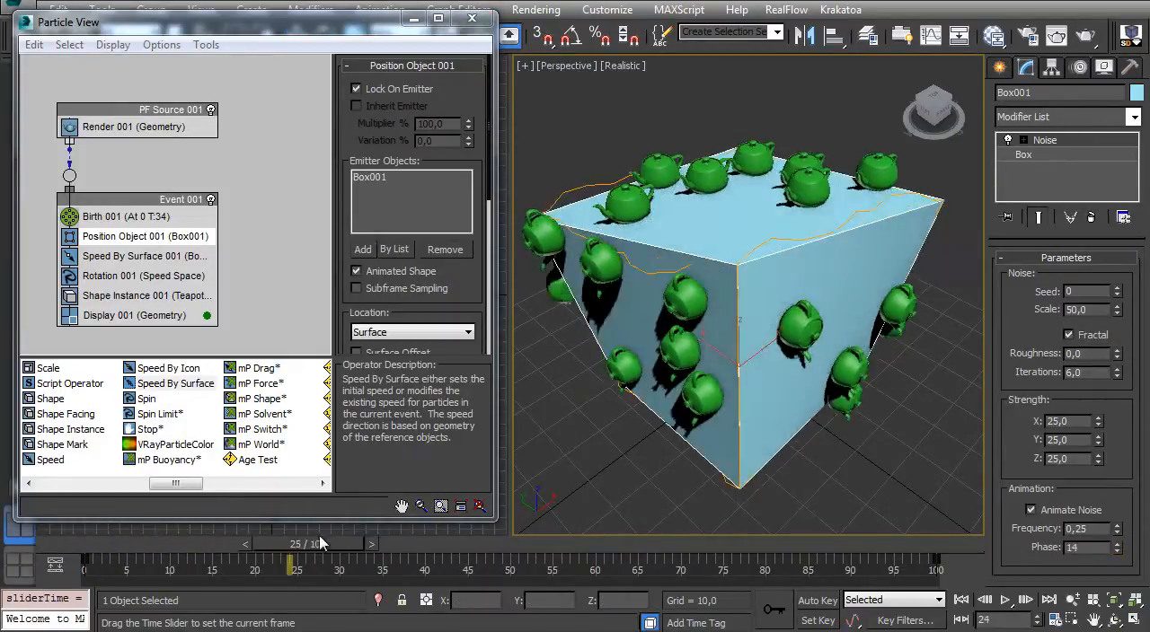
left_click_drag(292, 568, 697, 568)
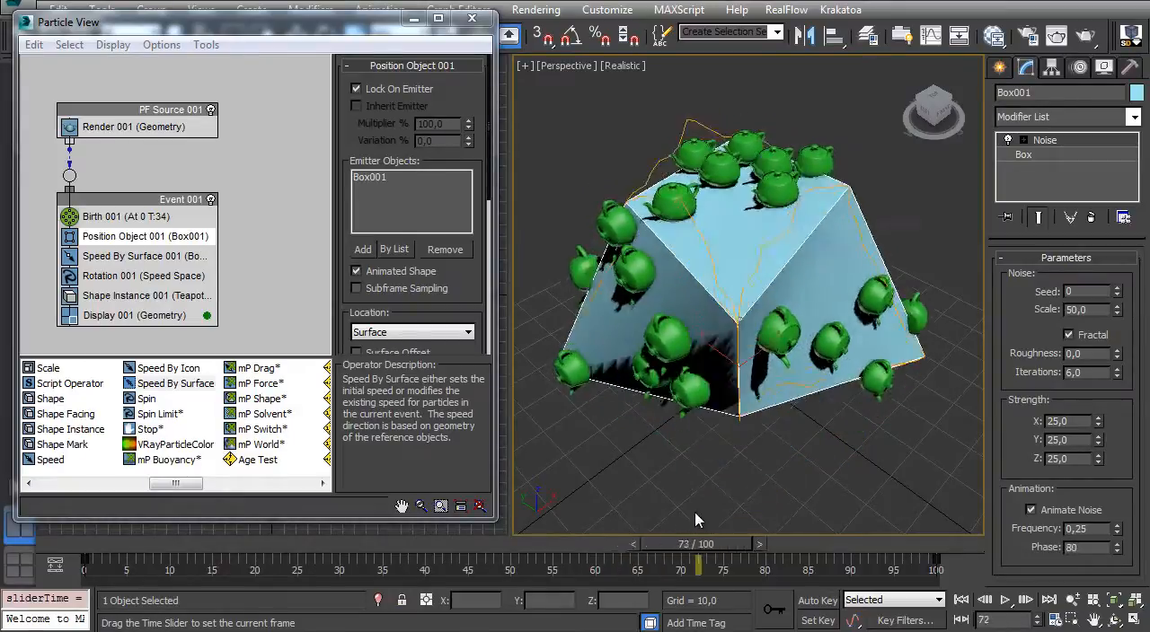
left_click_drag(699, 567, 613, 567)
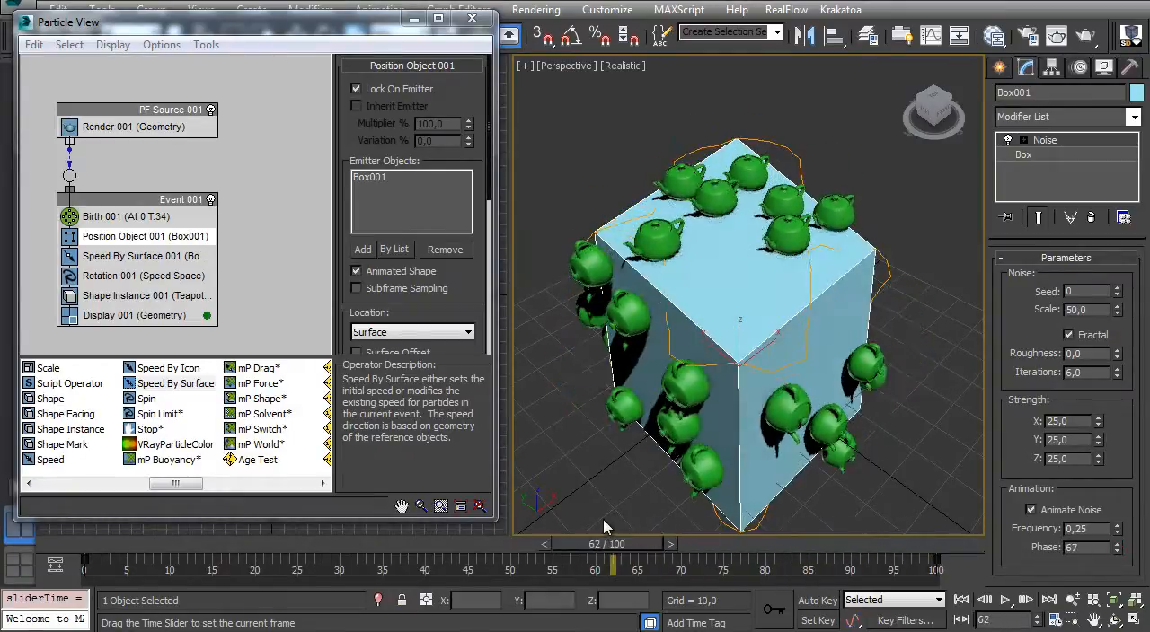
left_click_drag(613, 568, 420, 569)
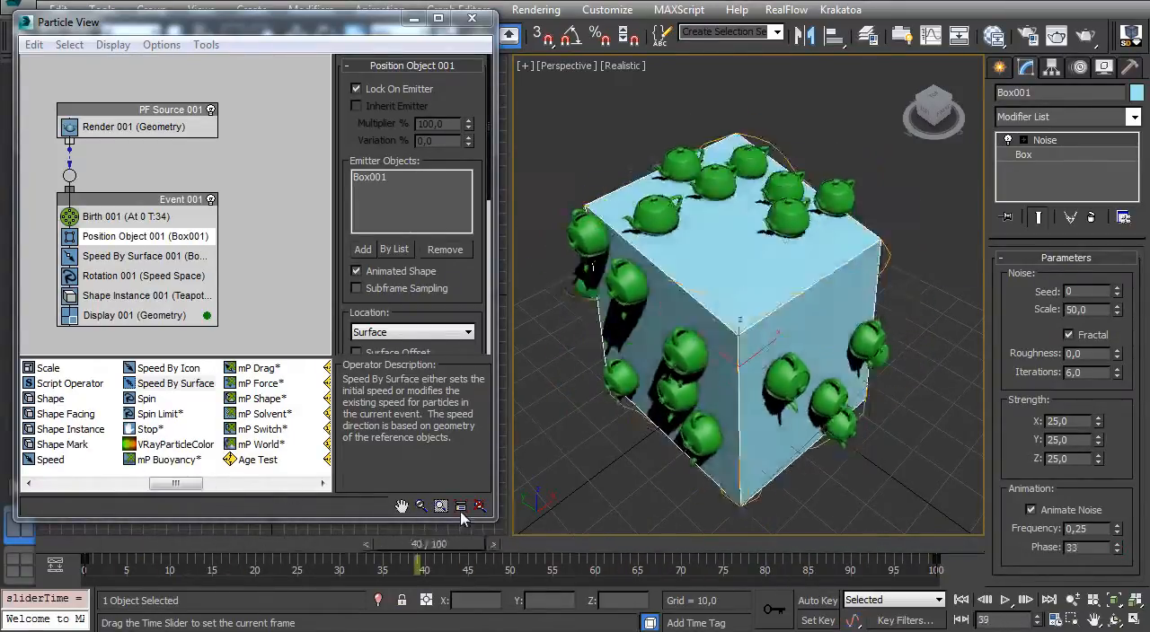
left_click_drag(423, 556, 934, 557)
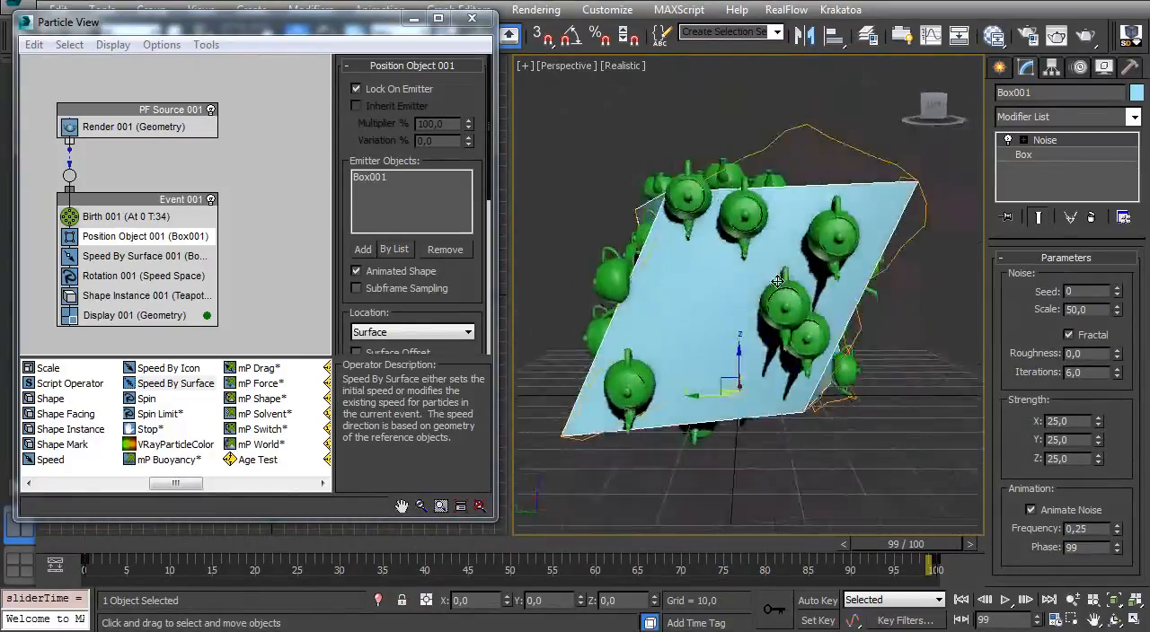
left_click_drag(934, 561, 144, 561)
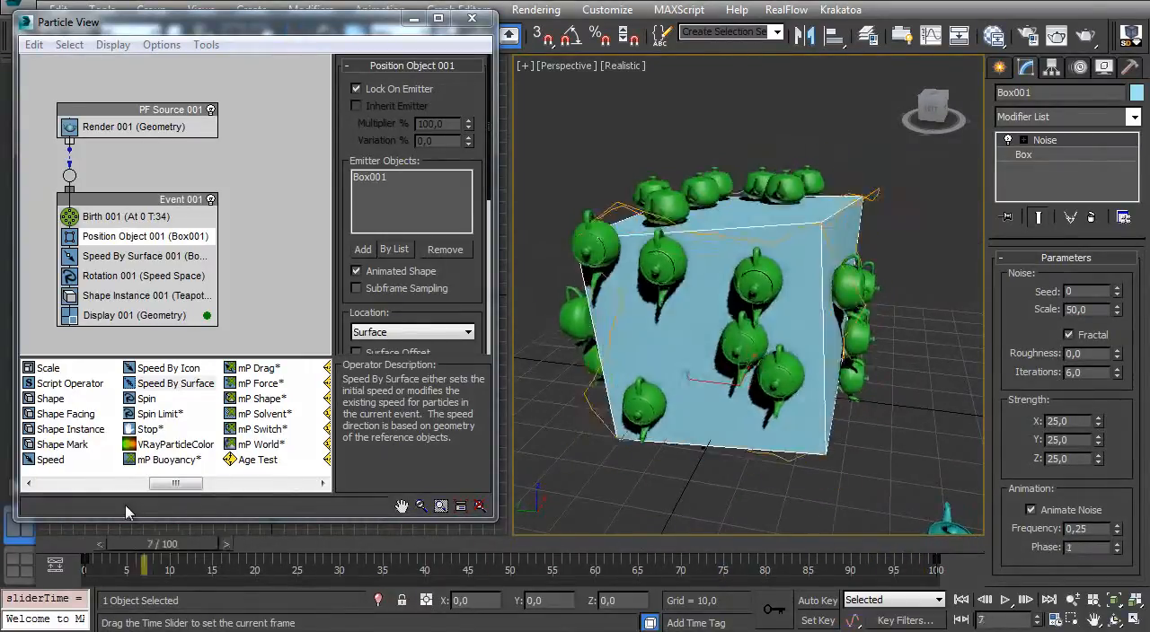
left_click_drag(177, 483, 222, 484)
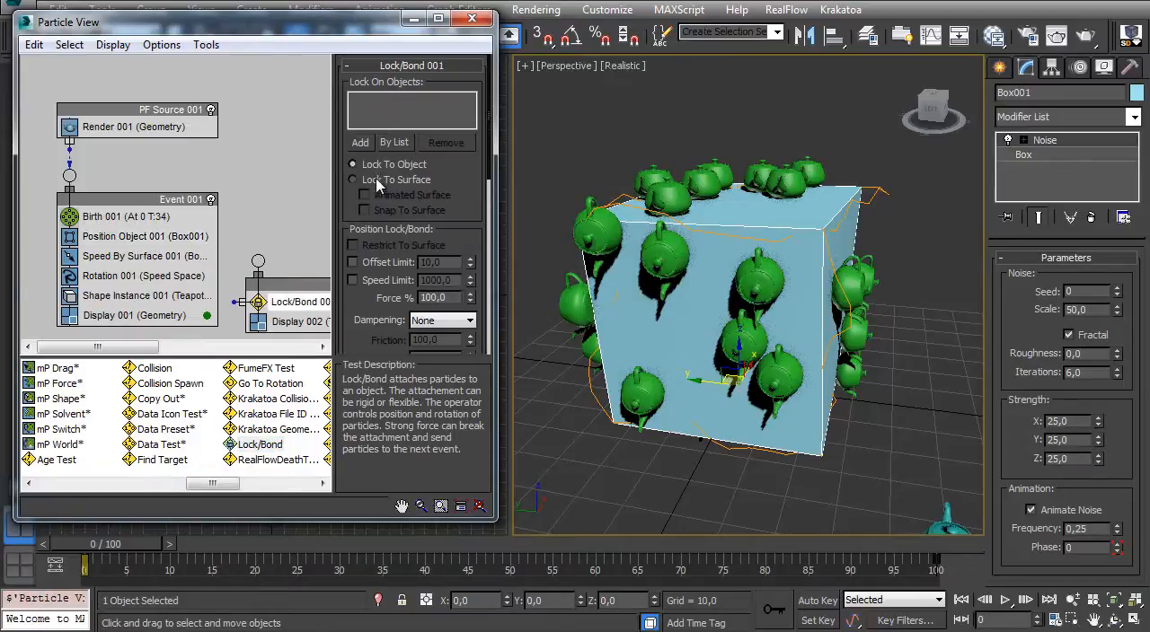
left_click(353, 179)
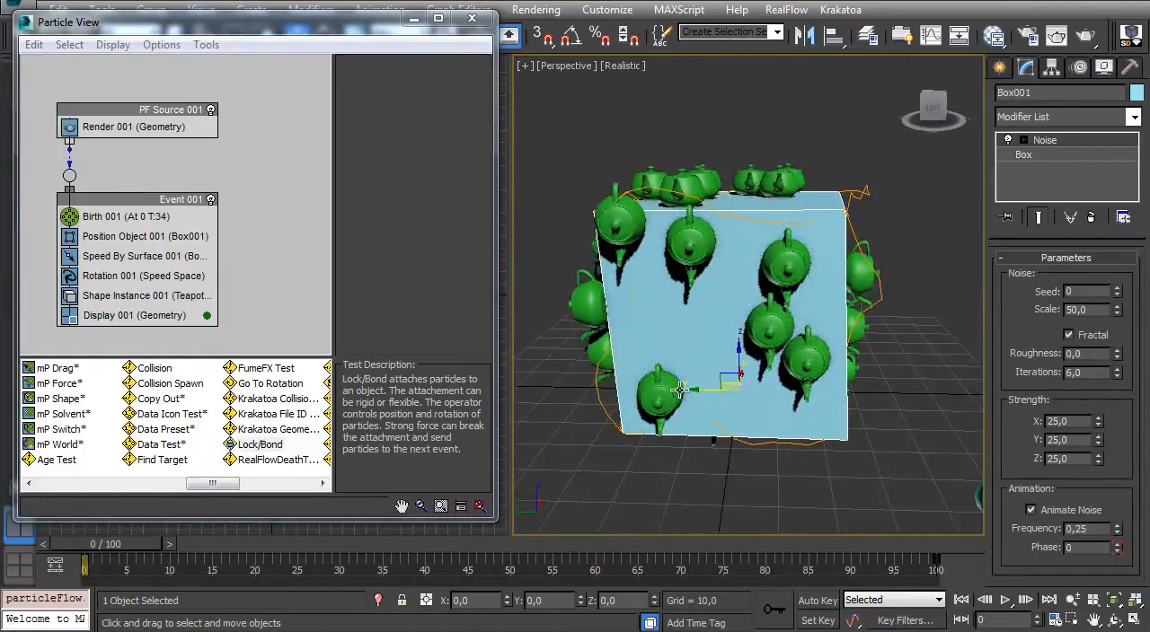
- Set Rotation 001 divergence to 0 and turn off Restrict Diverg. To Axis
left_click_drag(679, 390, 763, 287)
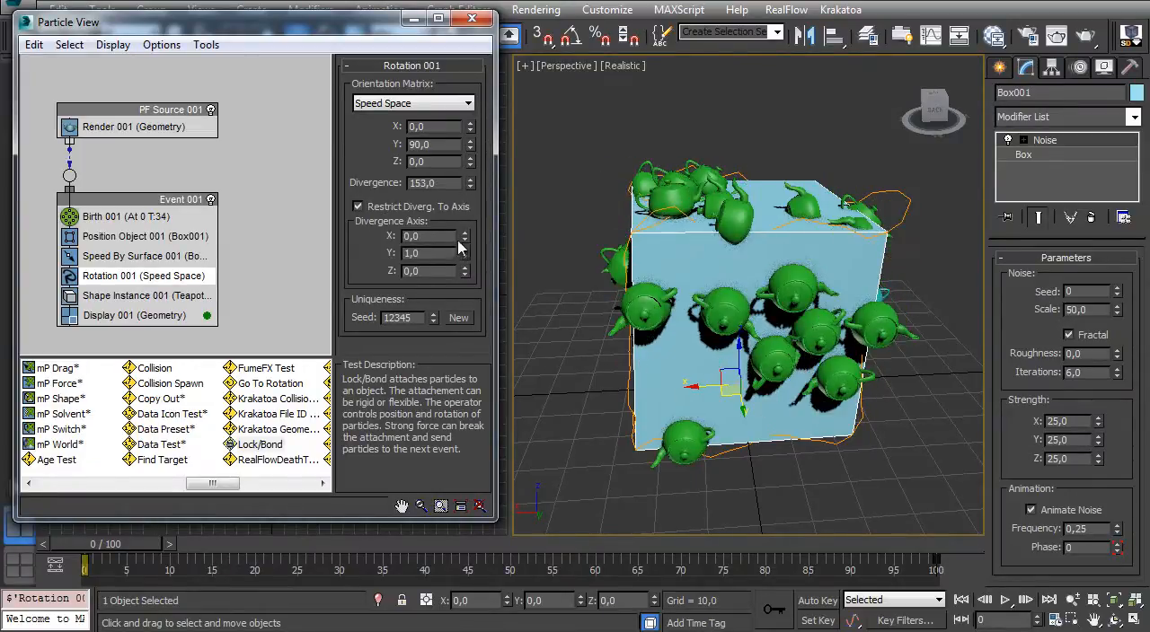
left_click_drag(745, 360, 745, 306)
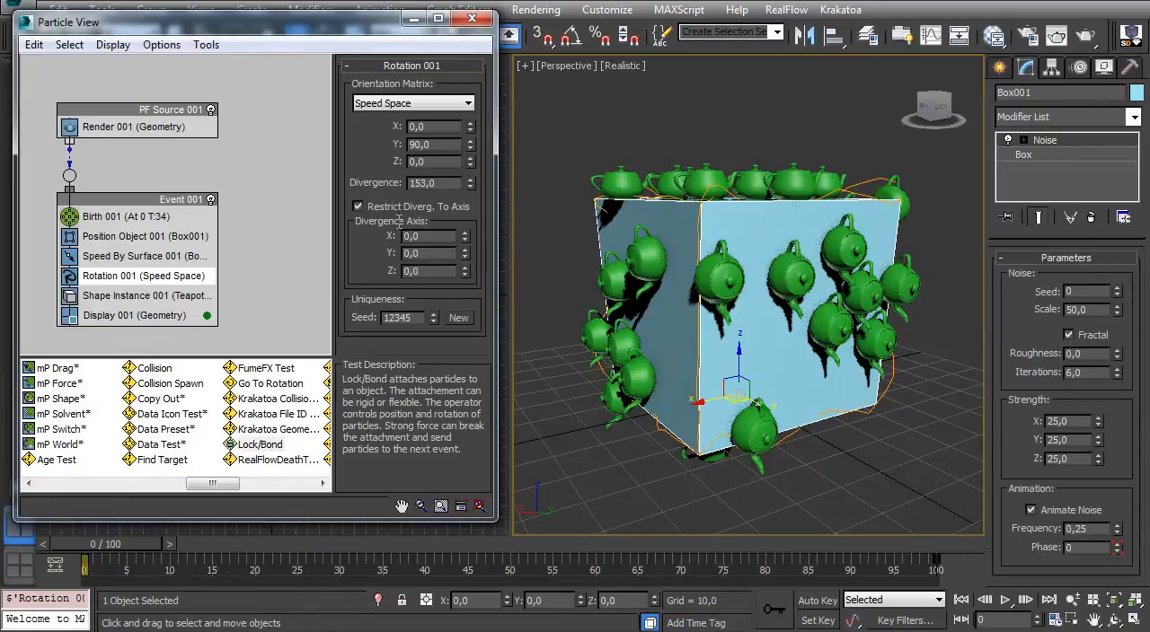
mouse_move(571, 294)
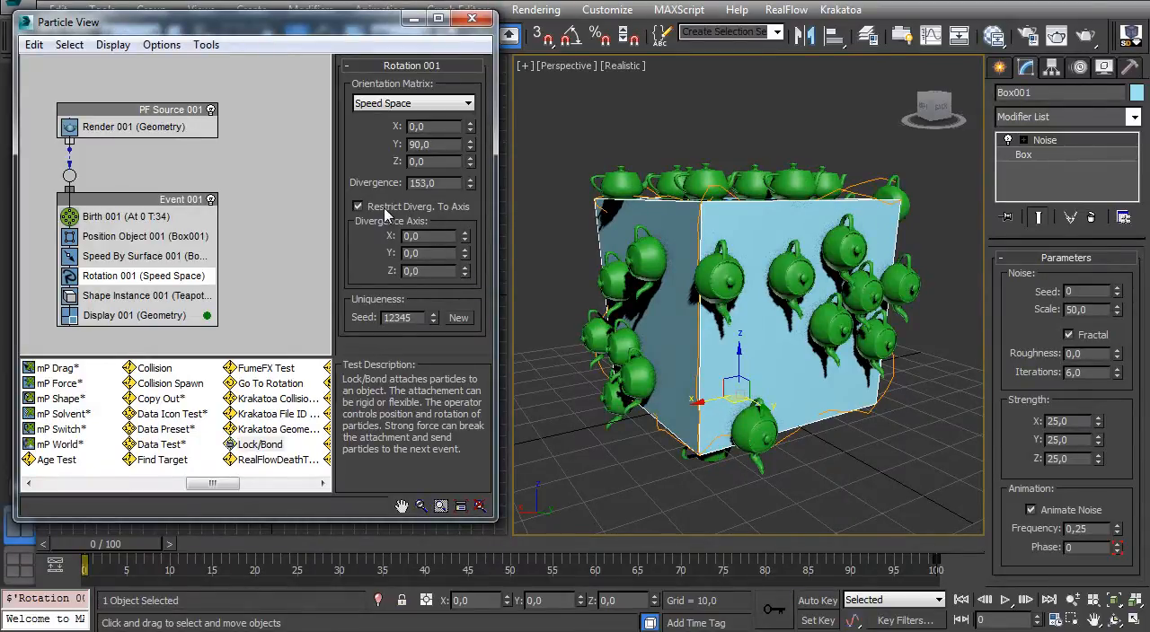
left_click(359, 206)
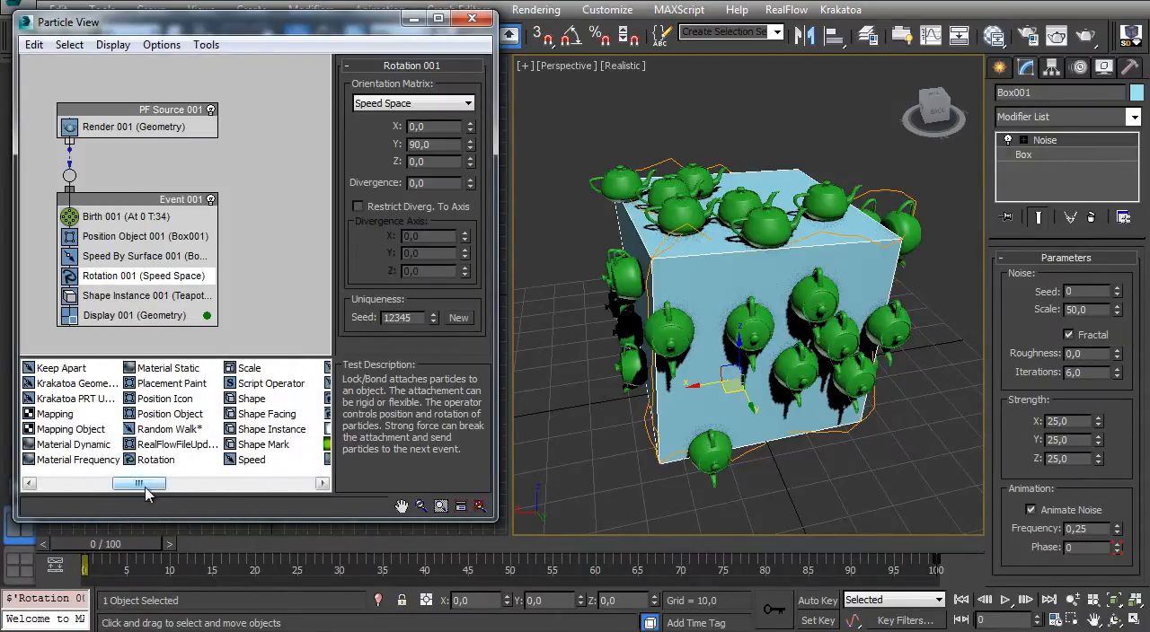
- Open the Data Operator's Edit Data Flow editor and add an Output Standard node
scroll("left", 3)
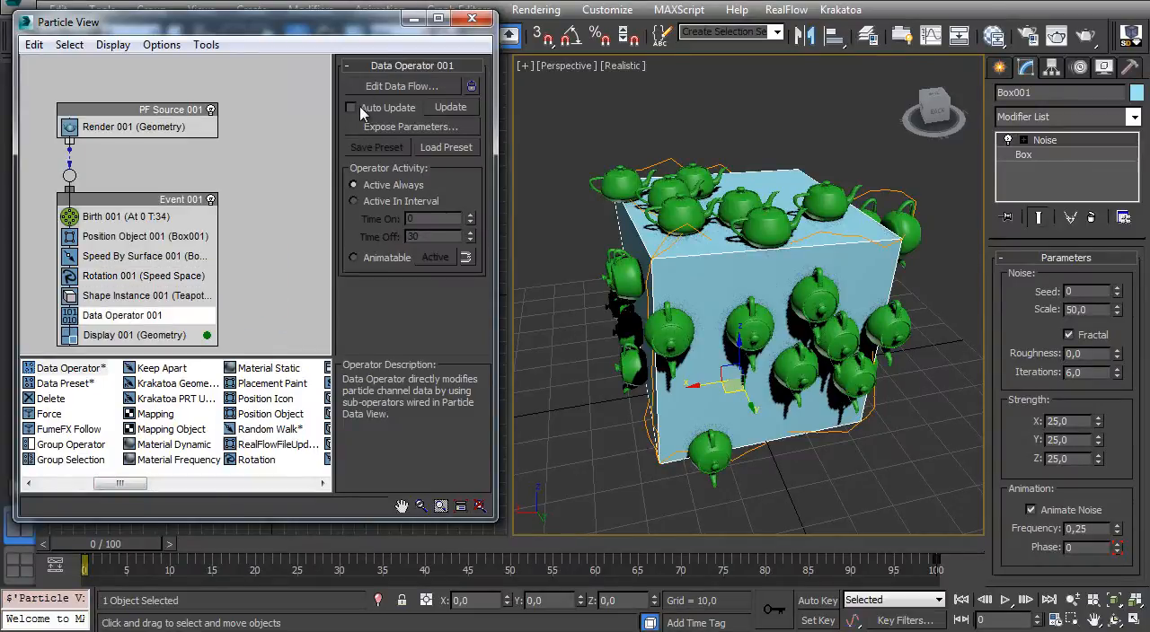
left_click(400, 86)
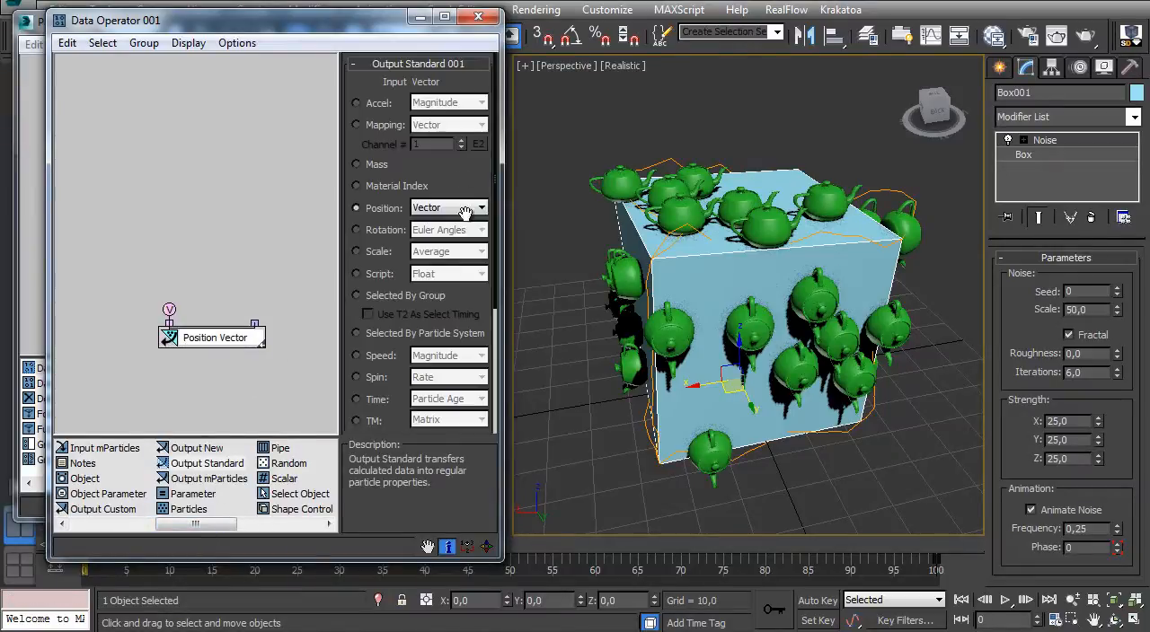
- Output rotation as a quaternion through a Q1+Q2 Function with quaternion operands
left_click(447, 229)
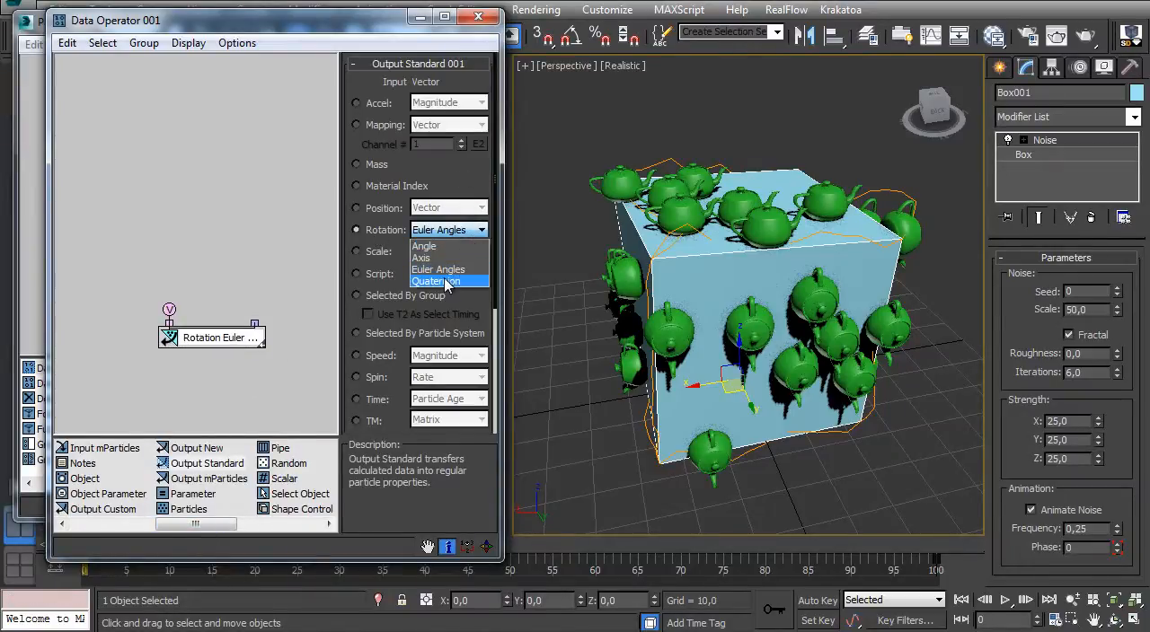
left_click(444, 281)
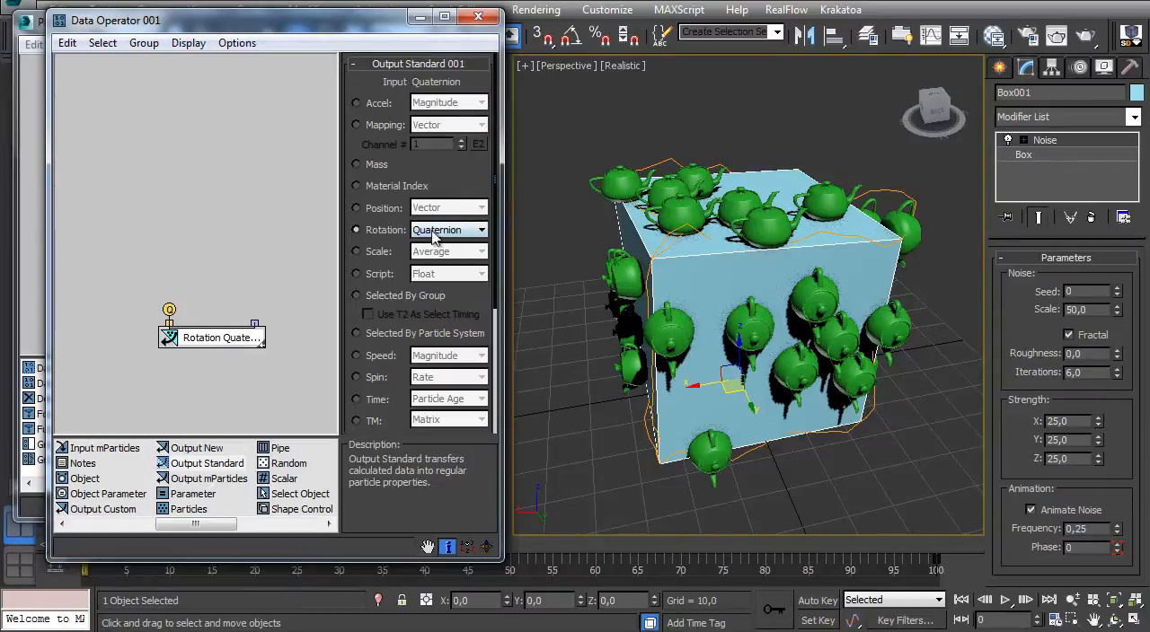
left_click_drag(211, 337, 203, 370)
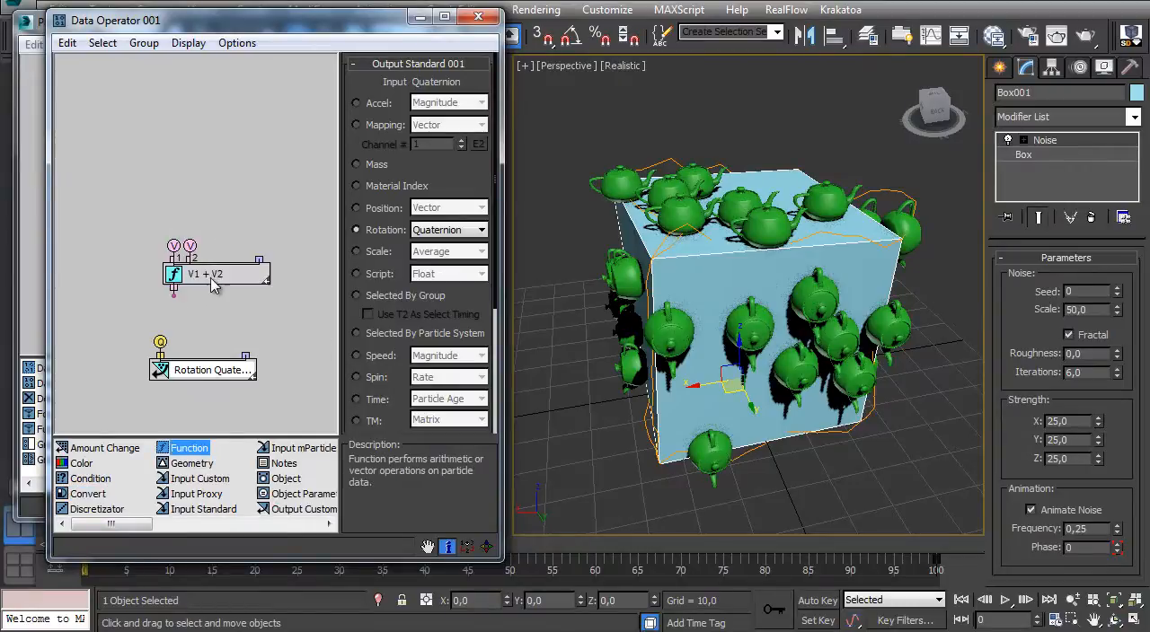
left_click(440, 99)
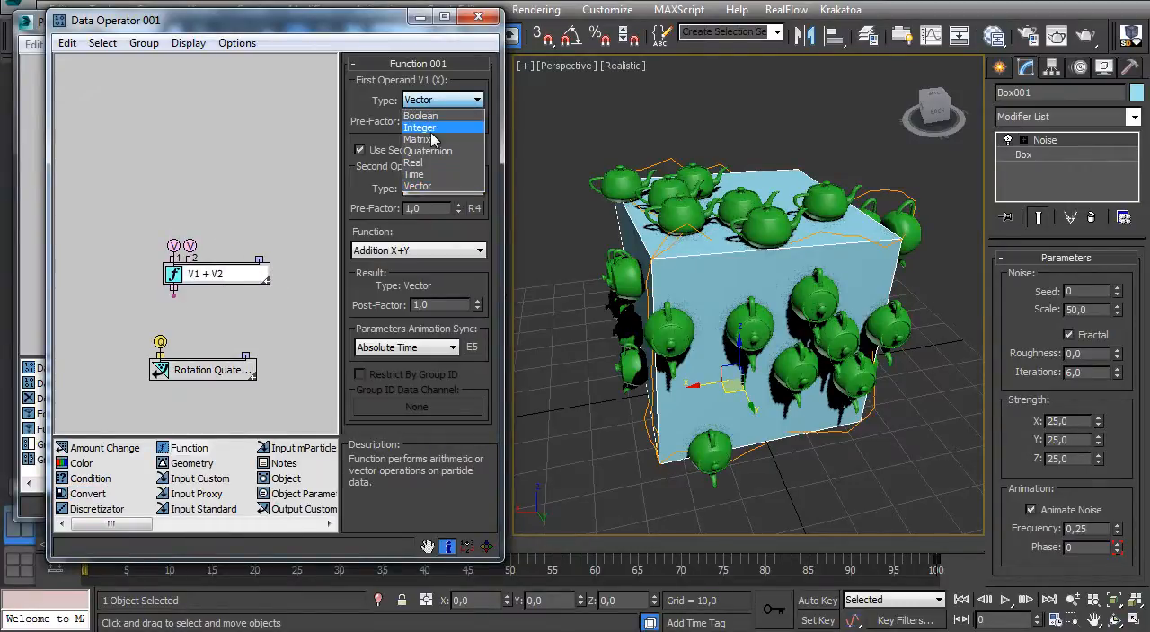
left_click(429, 150)
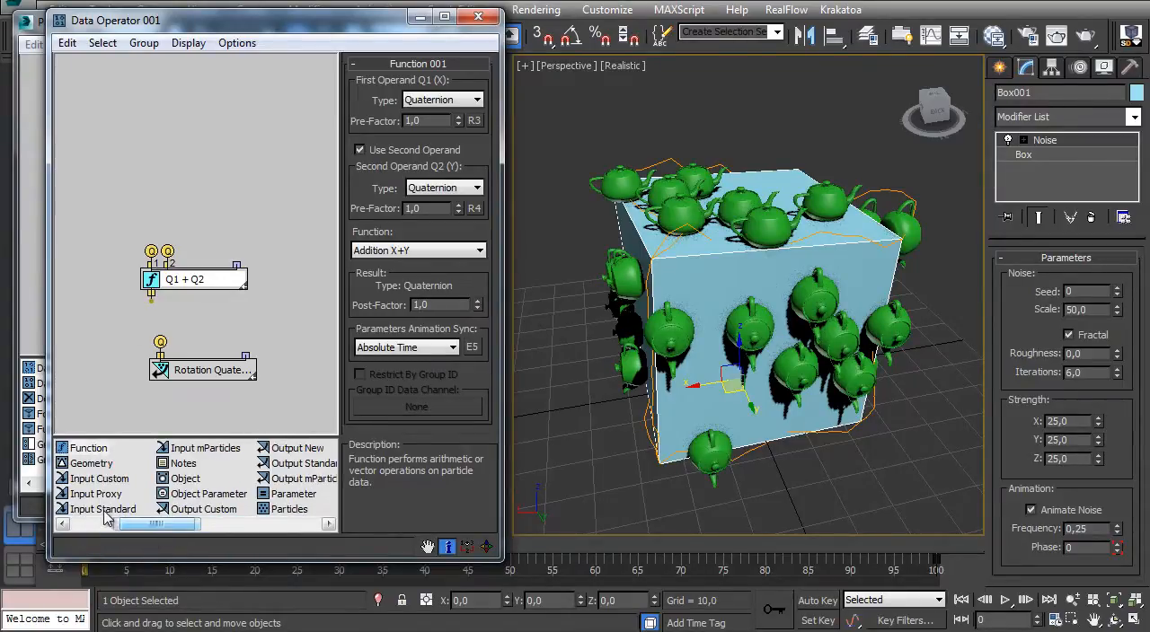
- Add an Input Standard reading particle rotation as a quaternion, plus a Scalar node
left_click(102, 509)
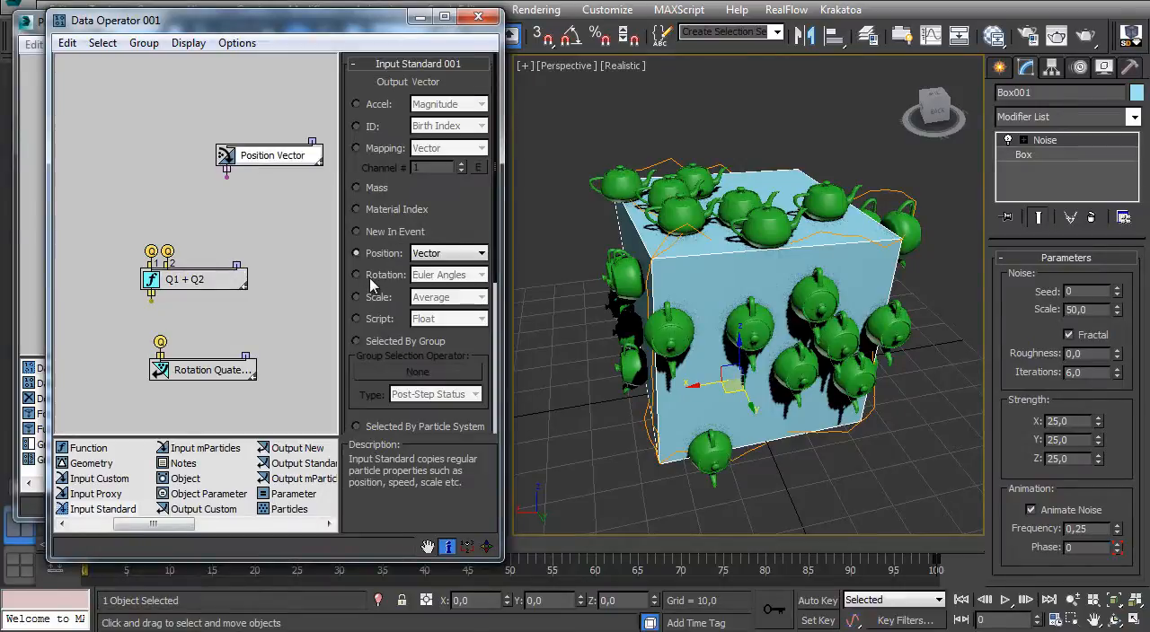
left_click(480, 275)
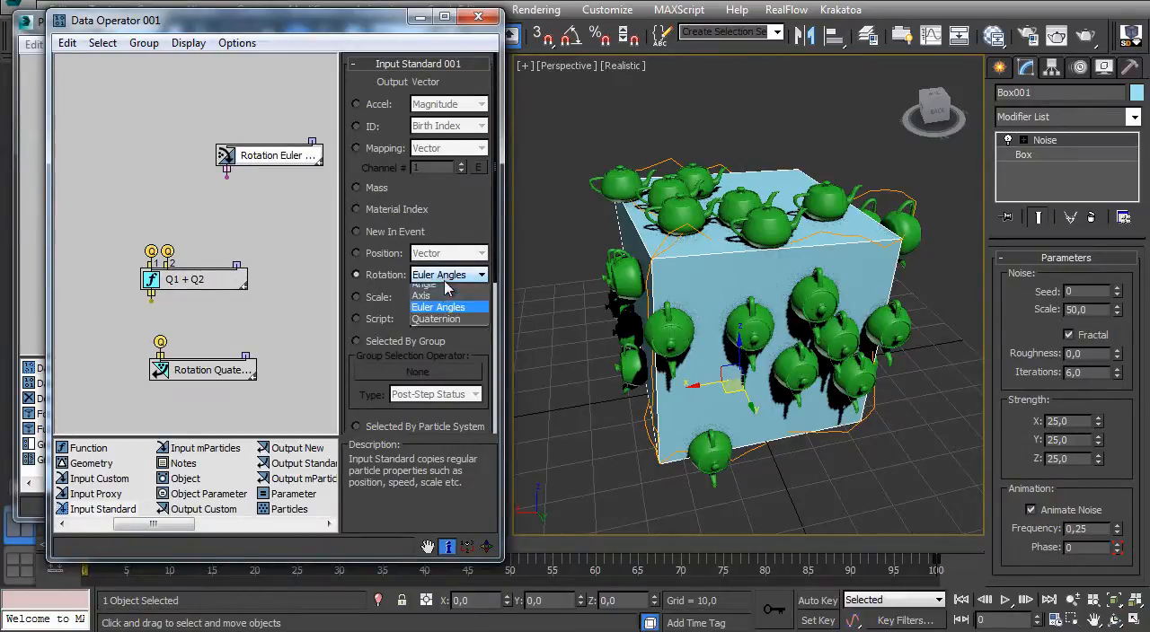
left_click(435, 319)
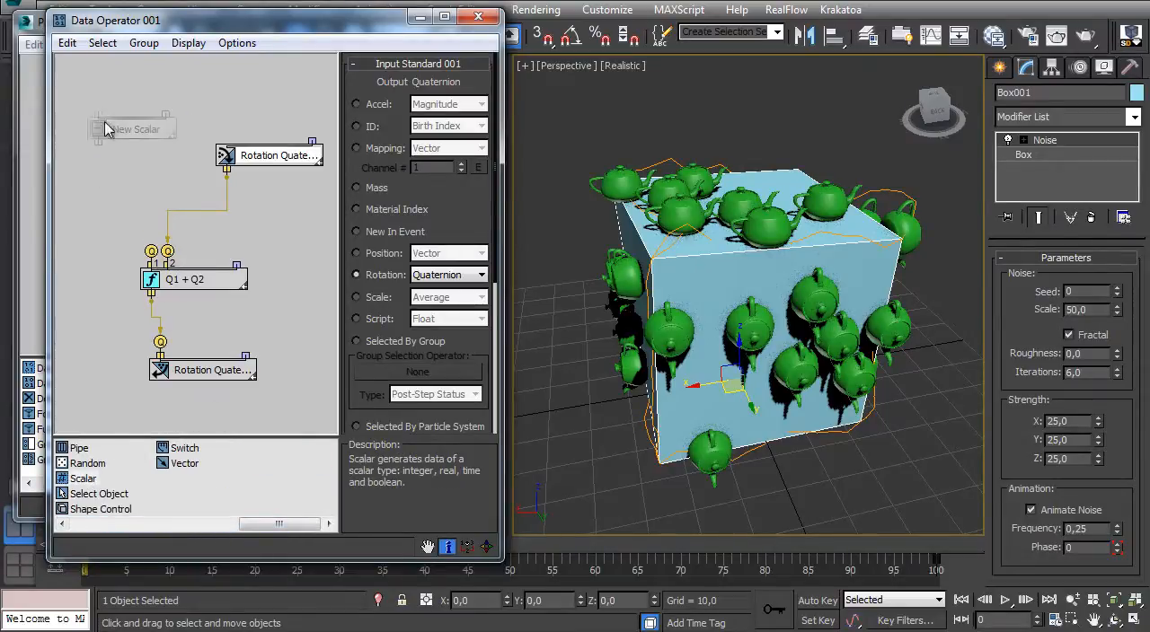
left_click(135, 128)
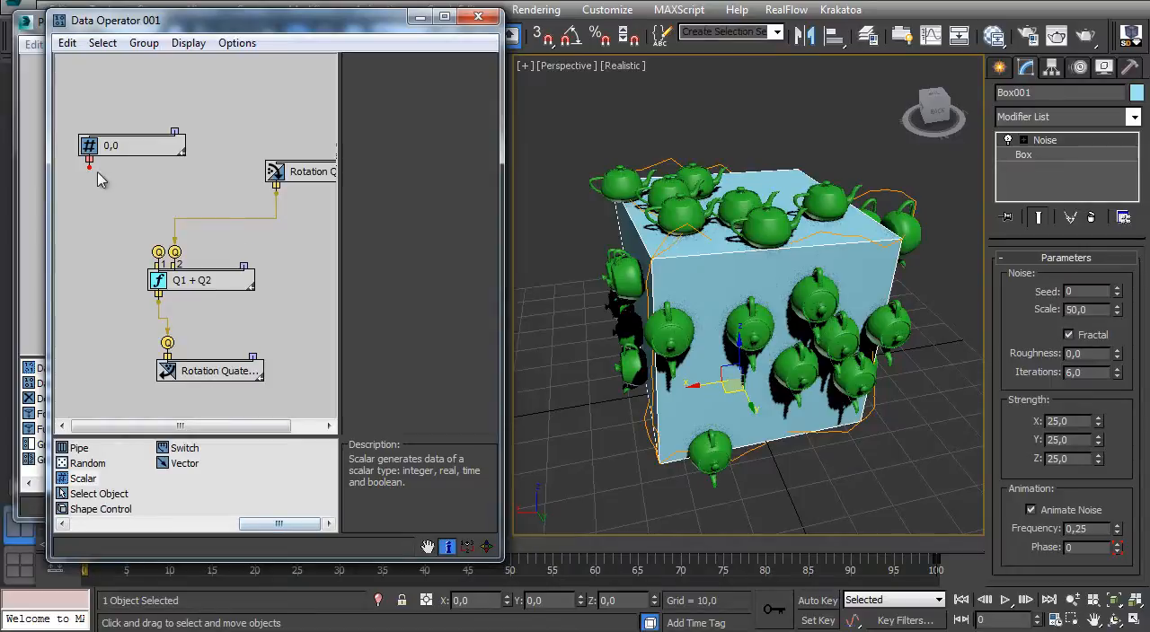
- Set the Scalar to World Unit and wire a Convert Real->Quaternion into Q1+Q2
left_click(449, 84)
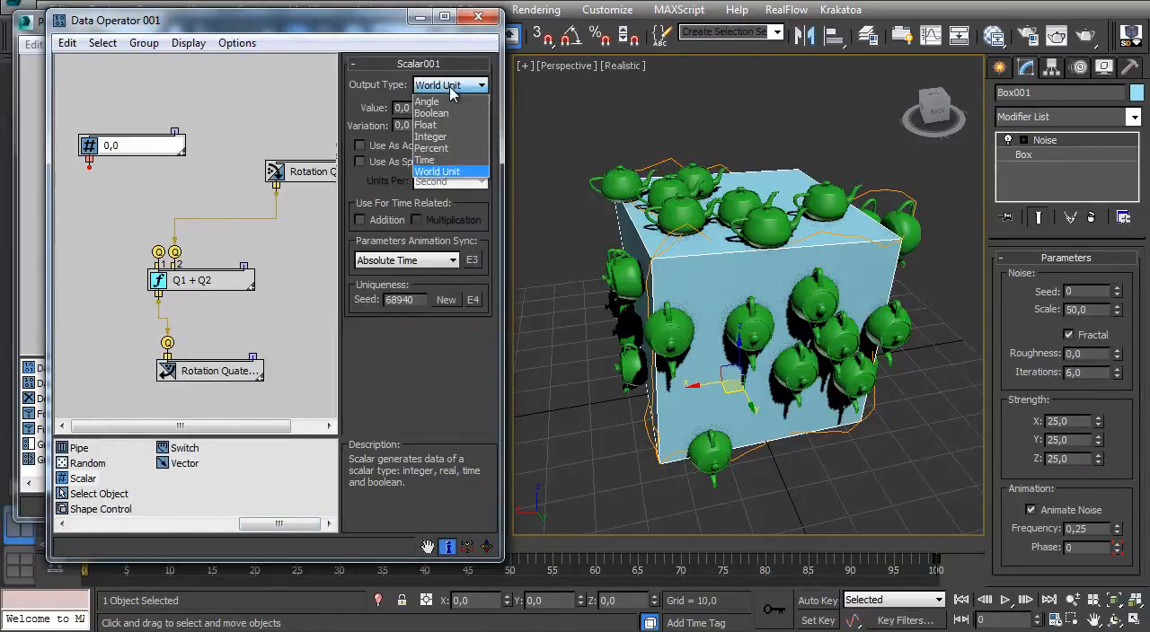
left_click(437, 172)
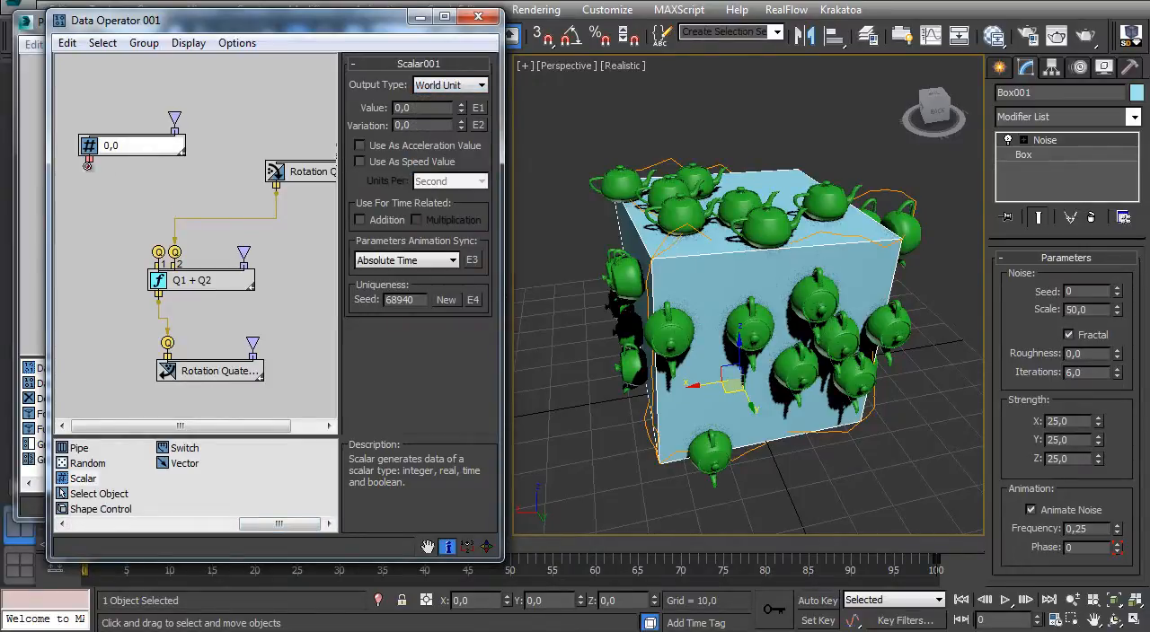
left_click_drag(88, 166, 157, 248)
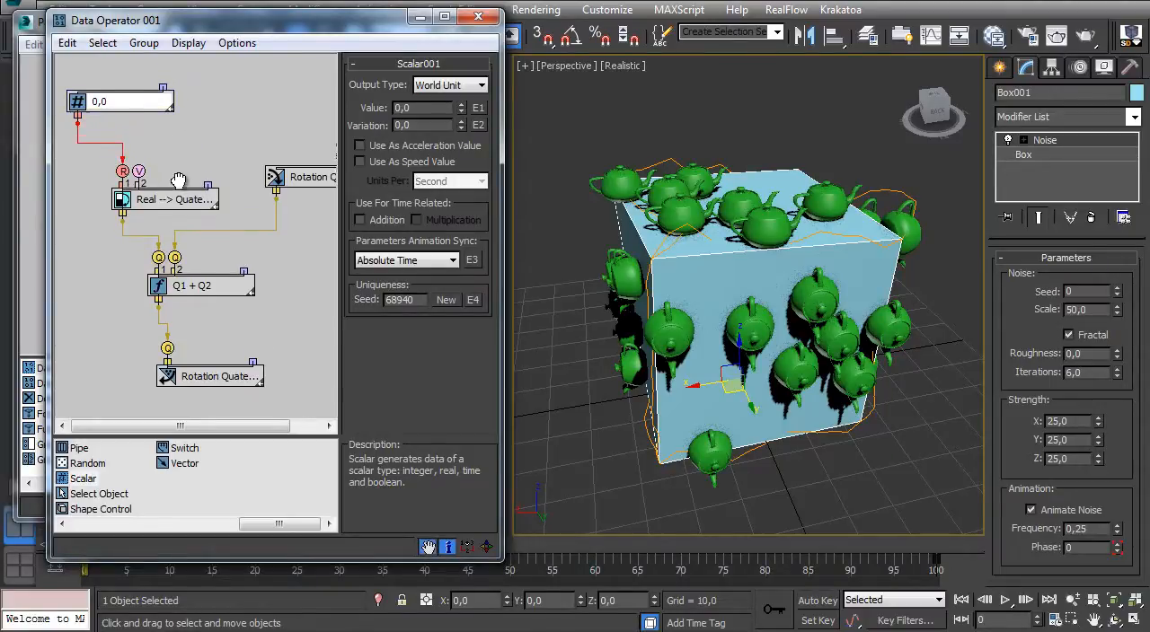
left_click(175, 199)
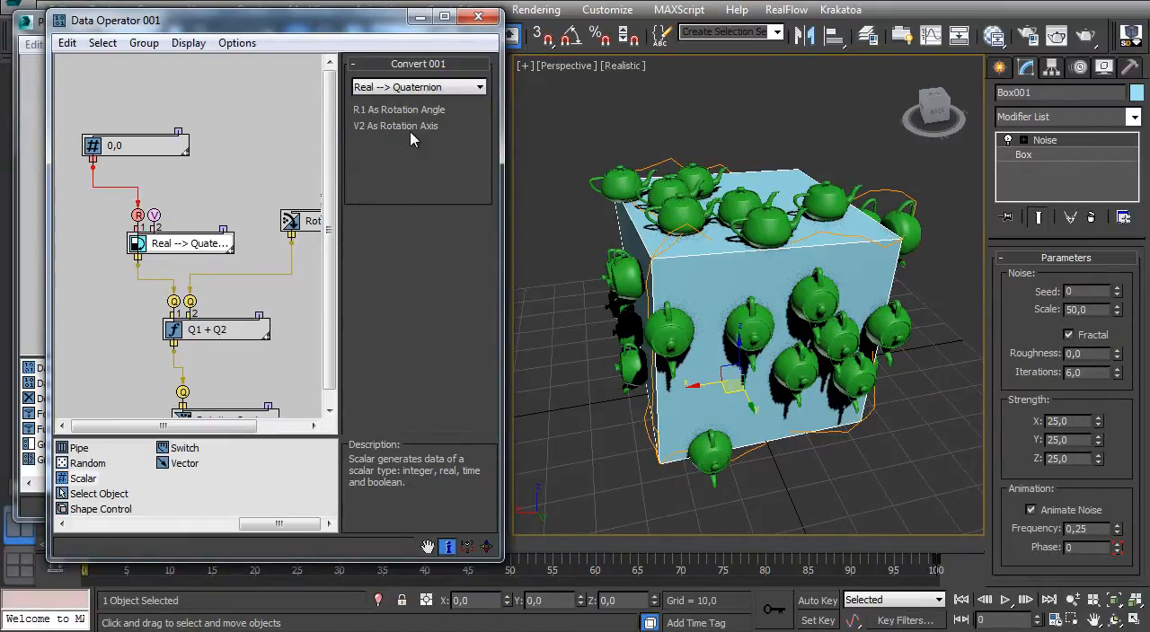
mouse_move(373, 144)
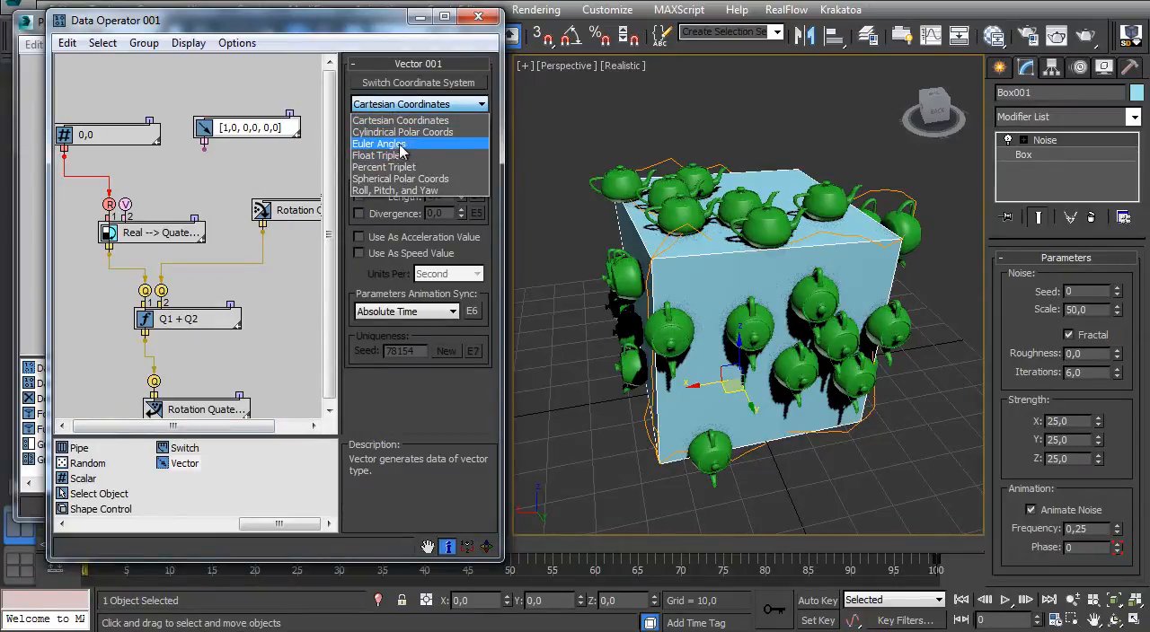
- Set the axis vector to Euler Angles with Z=1, and give the Scalar variation 5
left_click(378, 144)
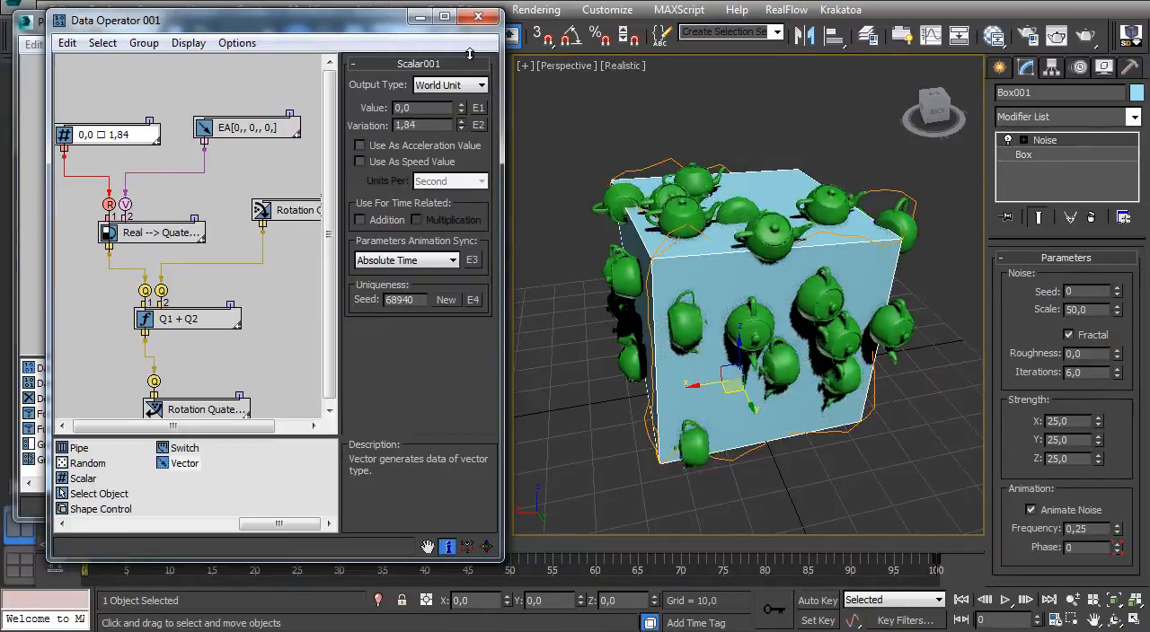
left_click(461, 121)
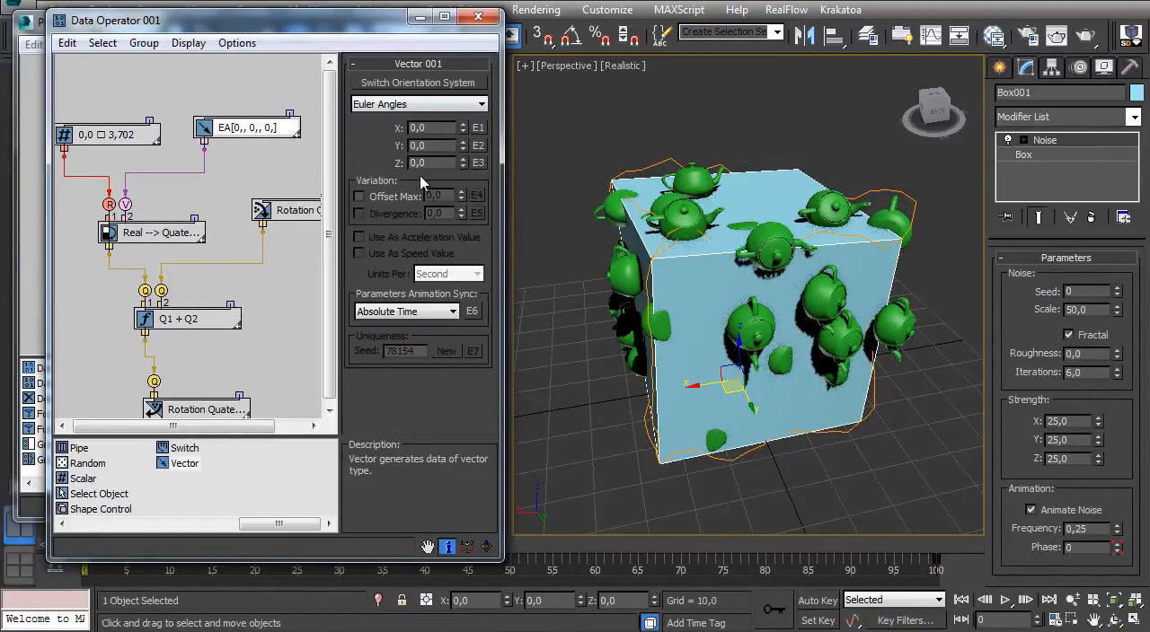
triple_click(431, 163)
type("1")
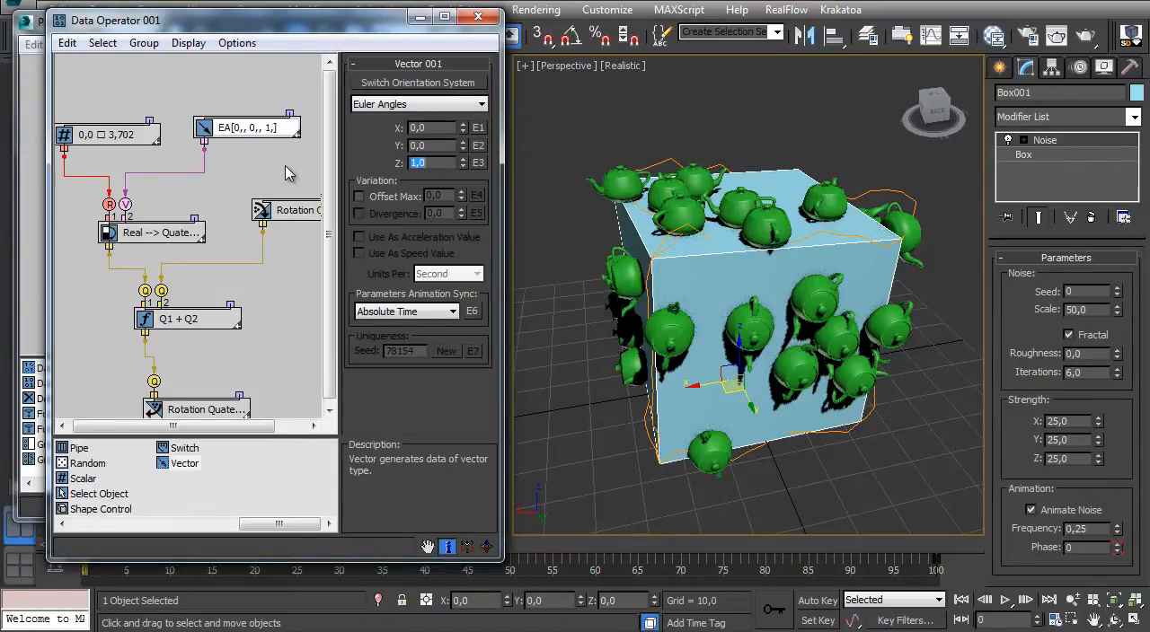
left_click(108, 134)
type("5")
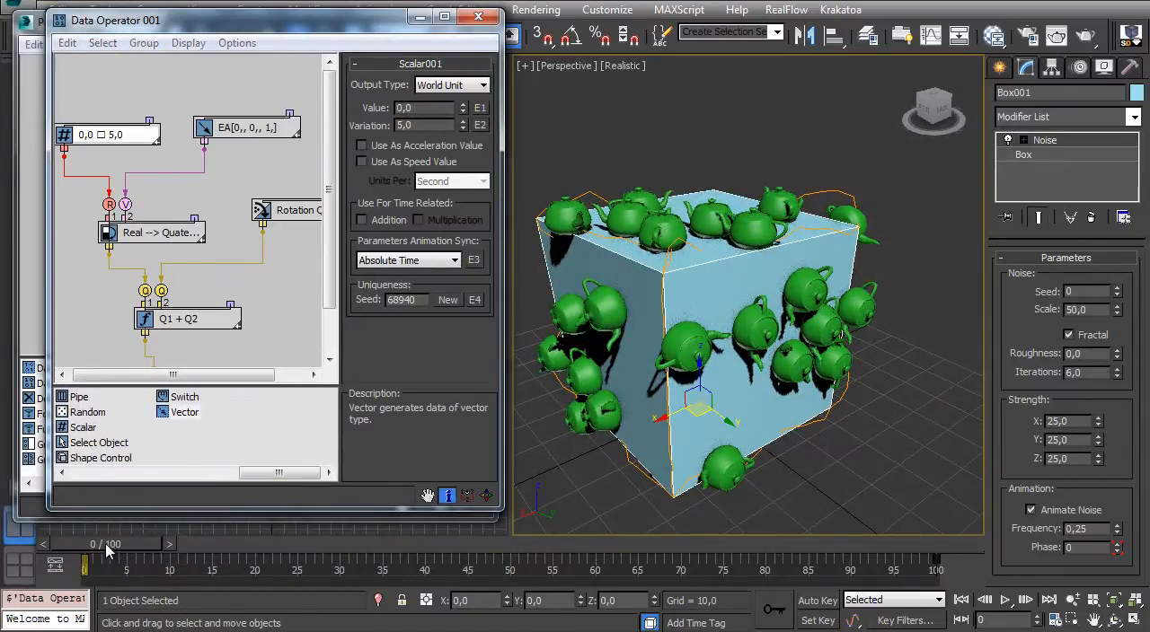
- Feed the Scalar from a New In Event input and scrub the timeline to preview teapots
left_click_drag(85, 544, 359, 544)
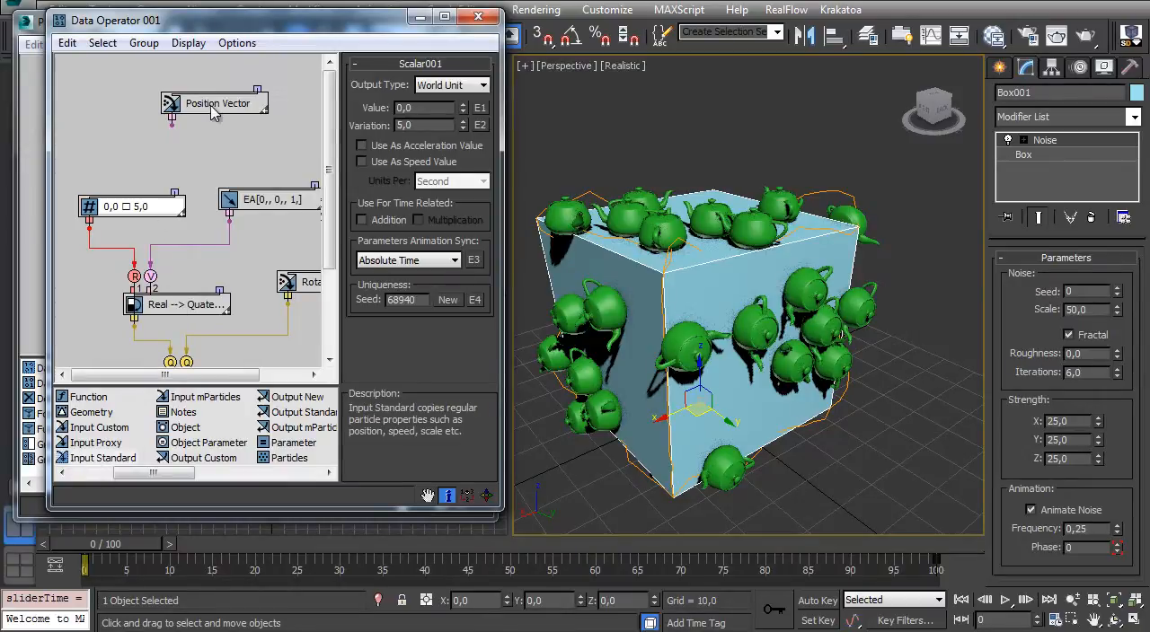
left_click(215, 102)
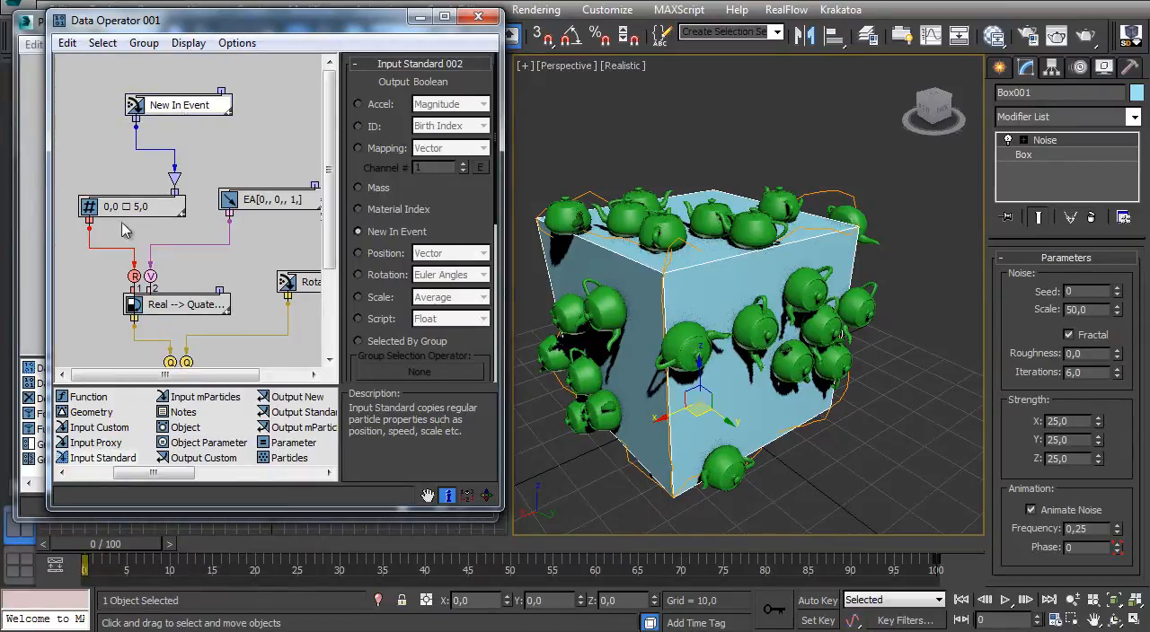
mouse_move(144, 561)
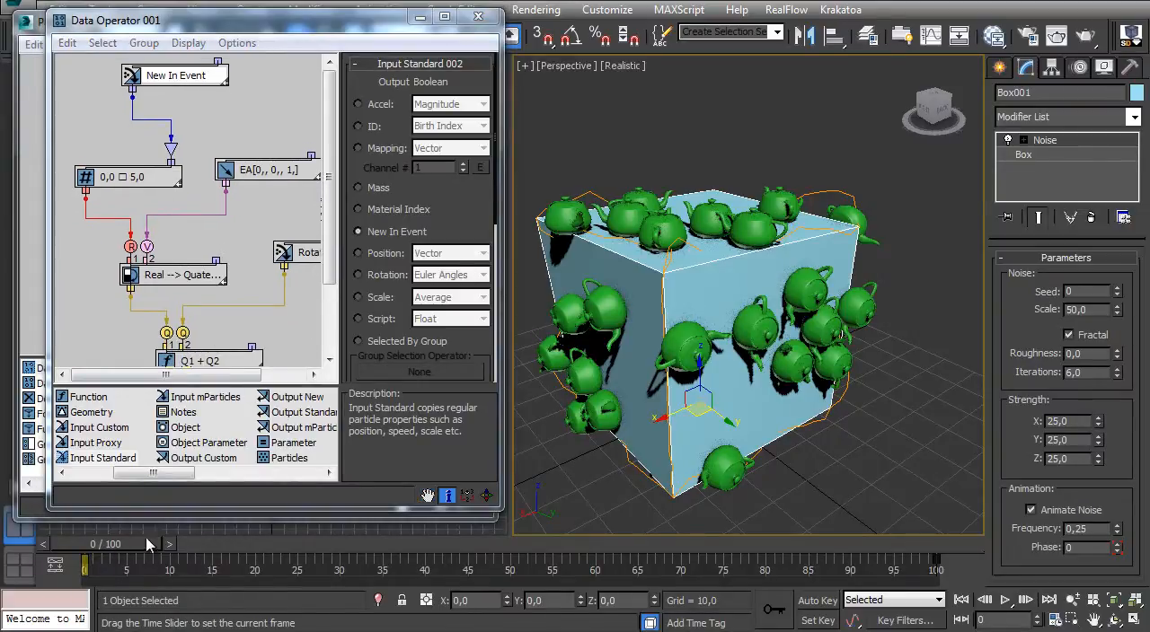
left_click_drag(86, 556, 562, 557)
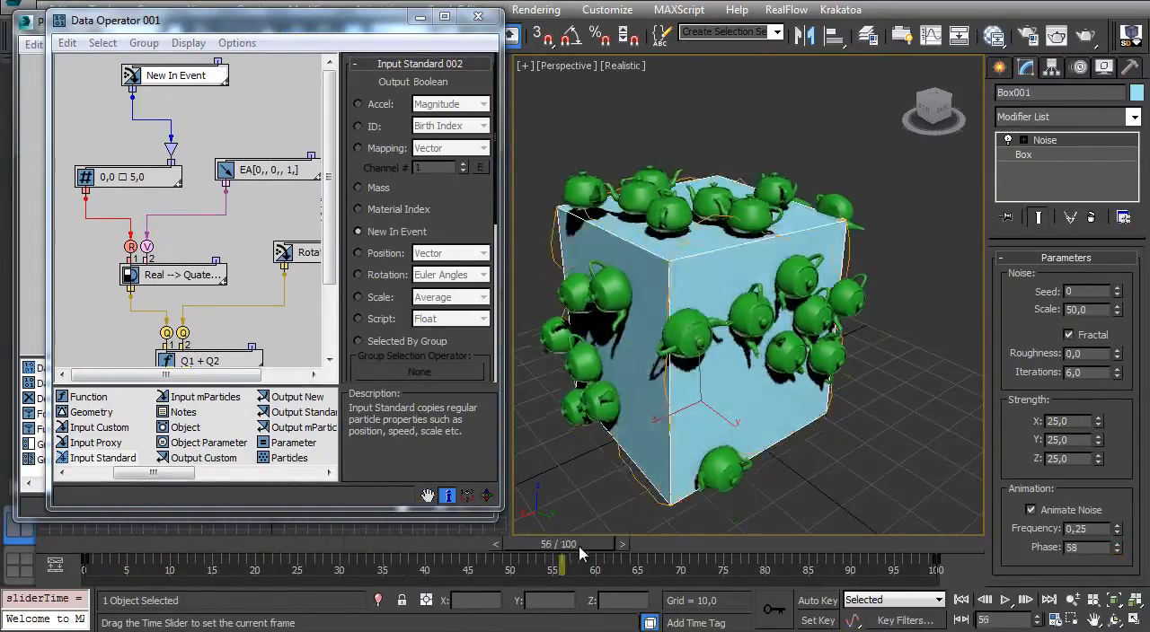
left_click_drag(560, 564, 589, 563)
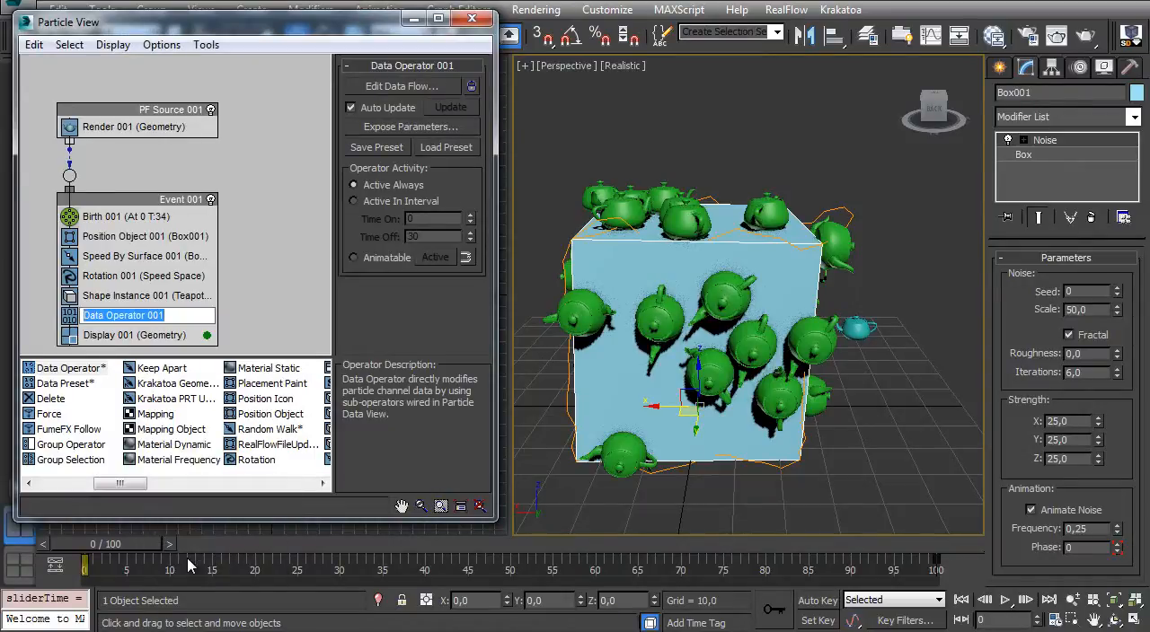
- Rename the operator Random_Z_Axis and expose Z_Variation and Random Seed parameters
type("Random+Z")
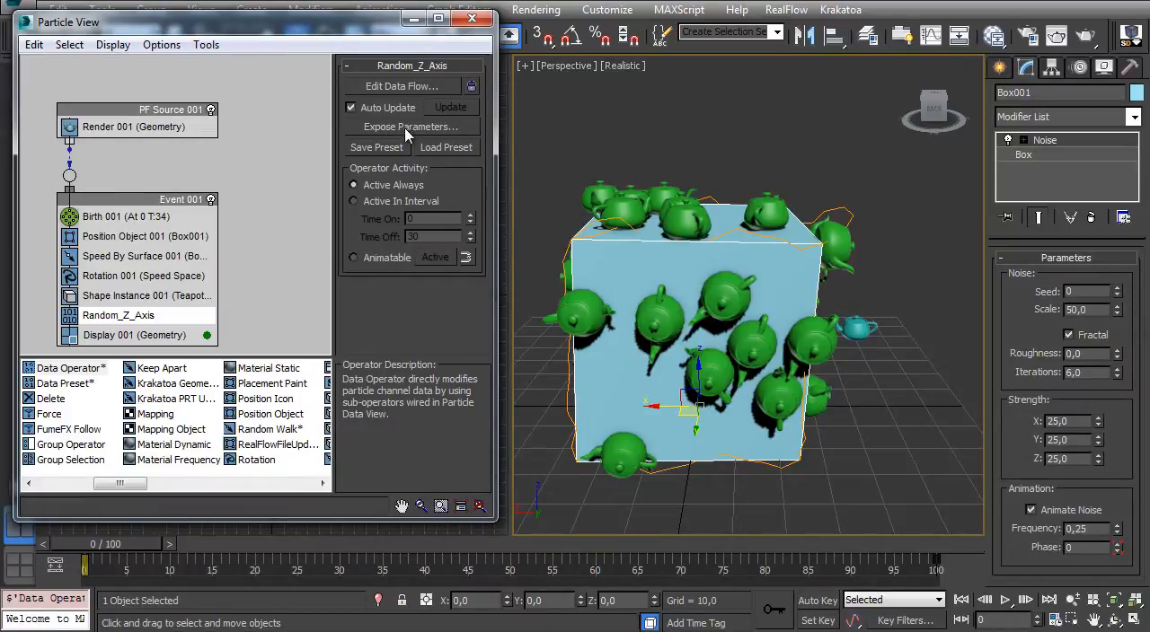
left_click(409, 127)
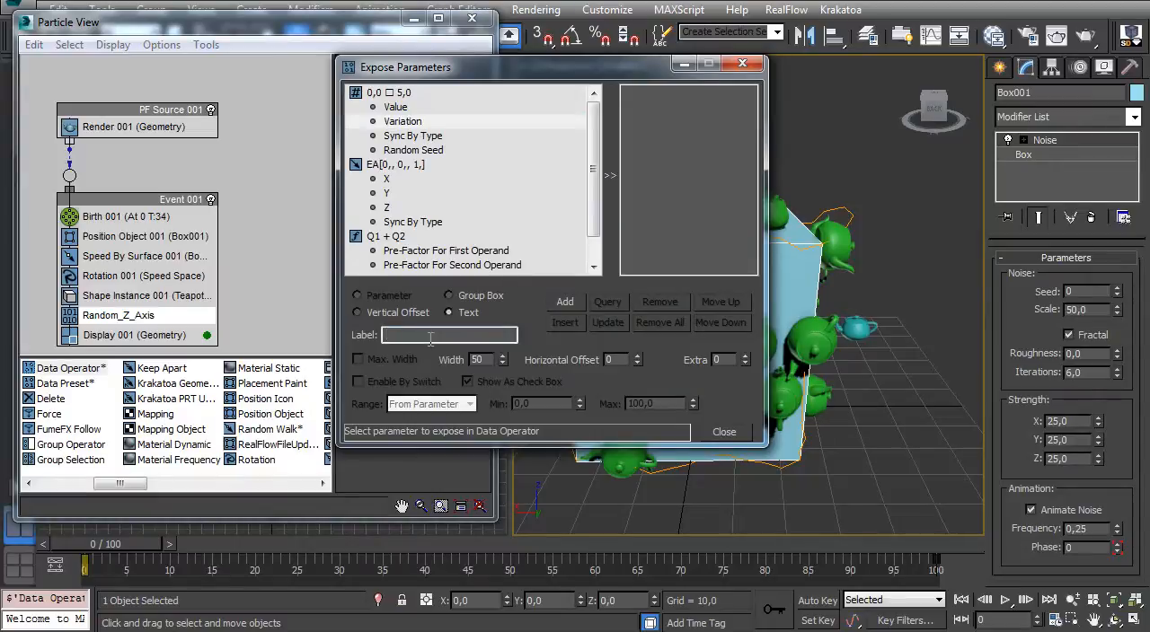
type("Z")
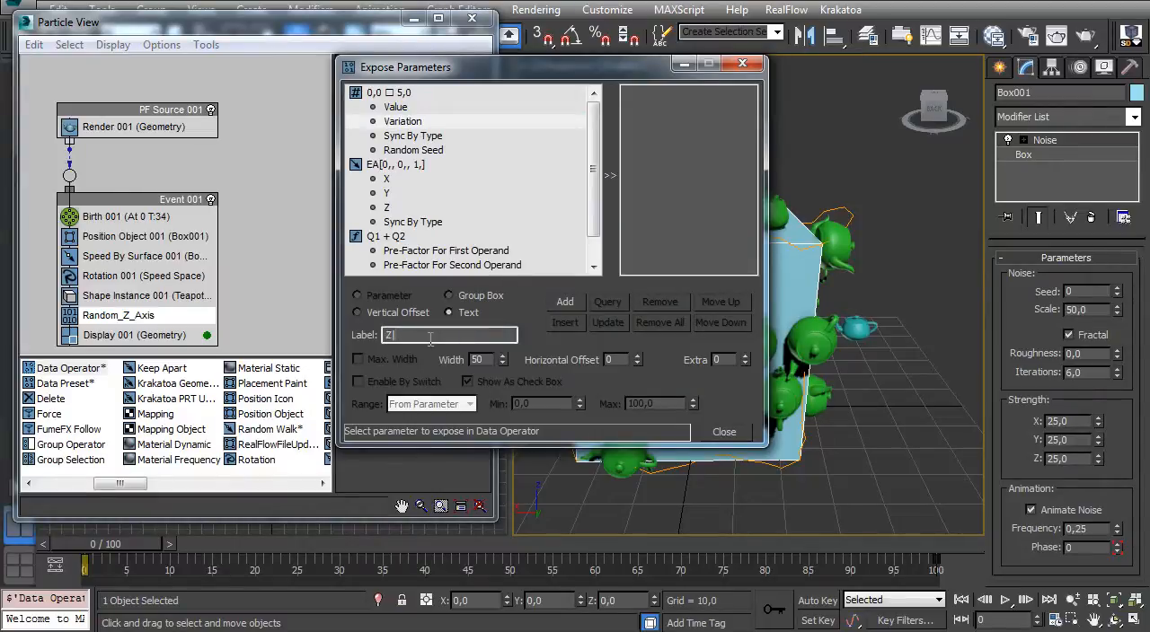
type("_VArial")
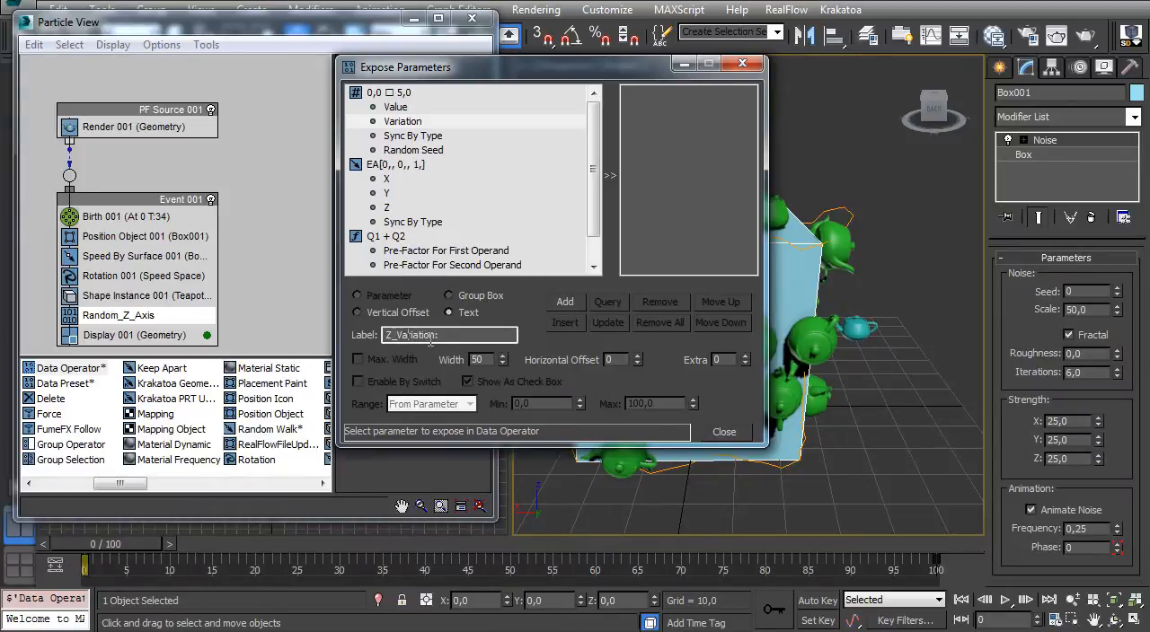
left_click(403, 121)
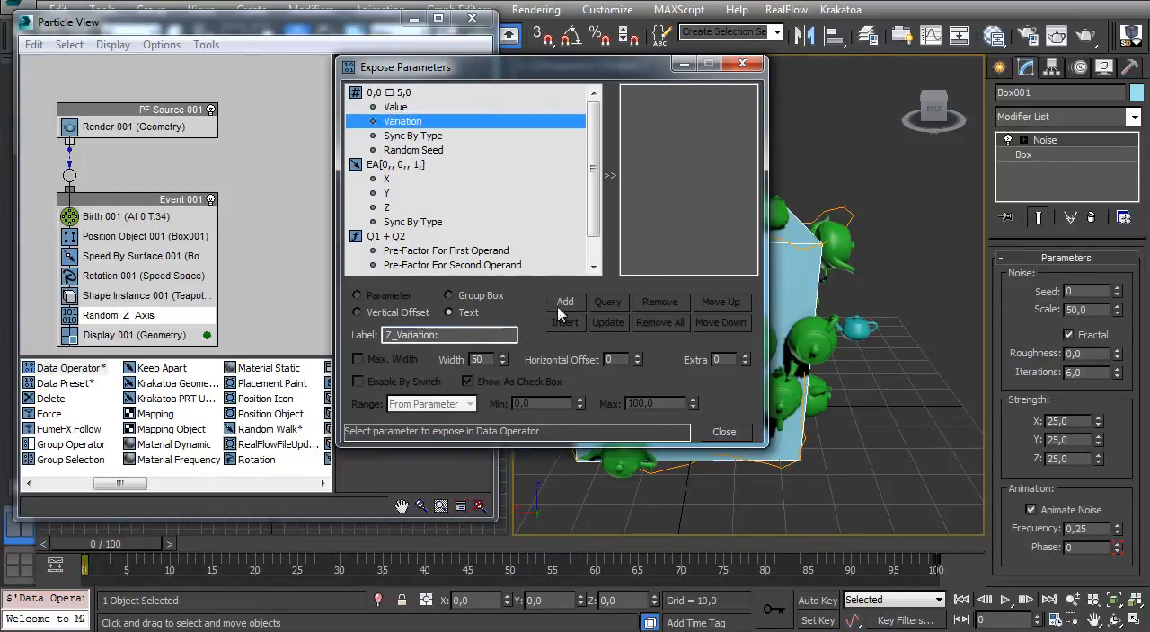
left_click(564, 301)
type("See")
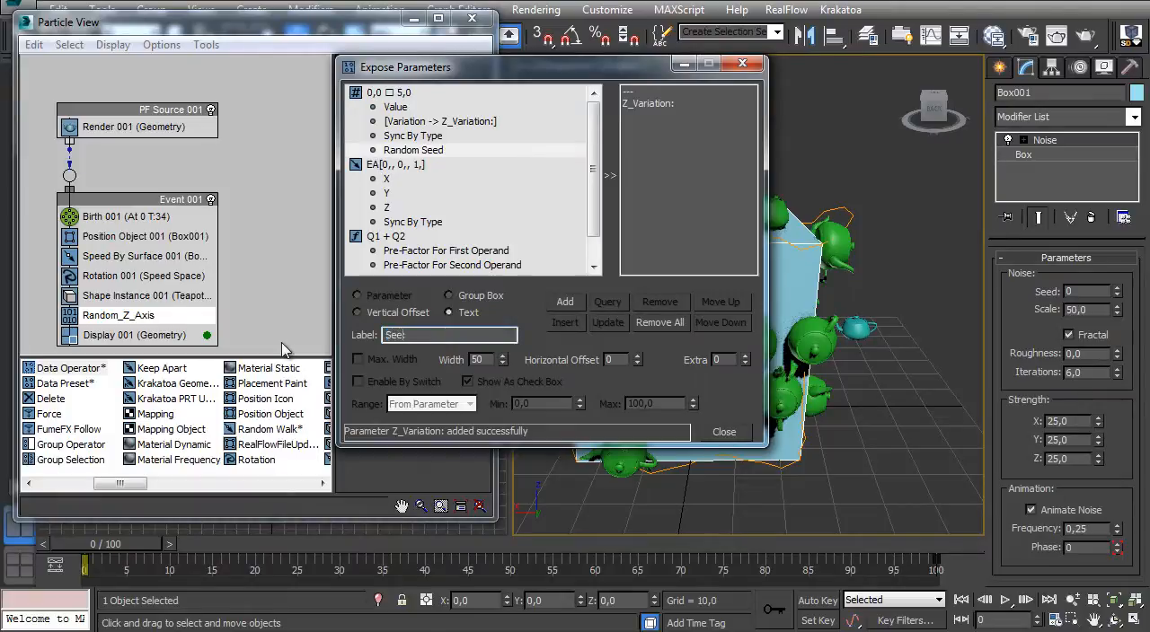
left_click(564, 301)
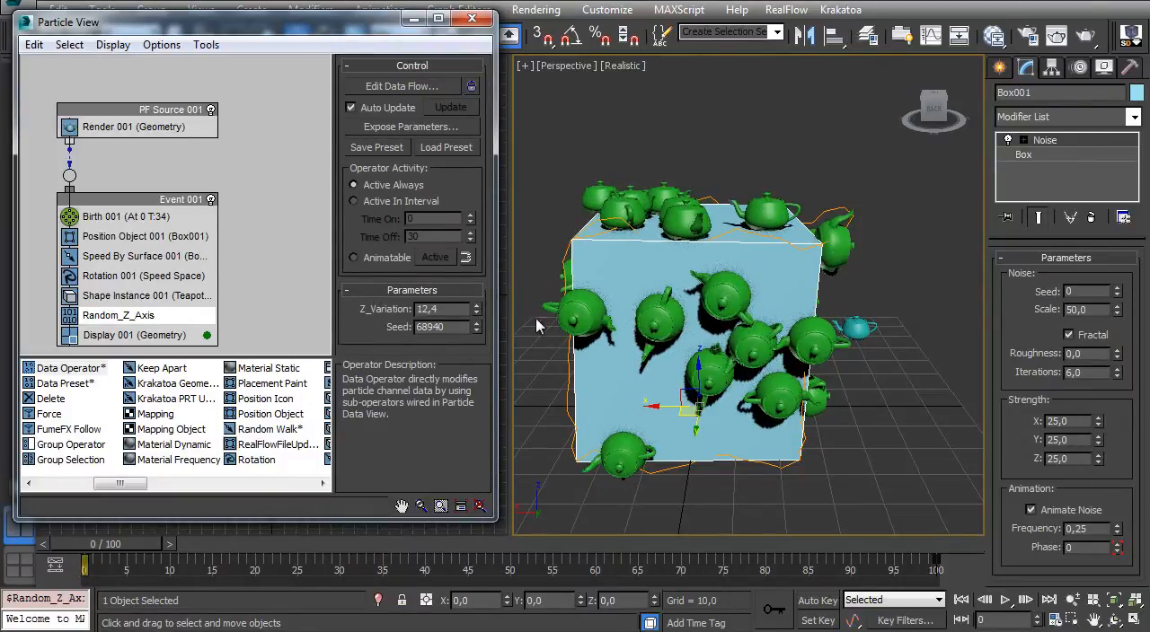
- Change the random seed to 68953 and start saving the operator as a preset
left_click(475, 323)
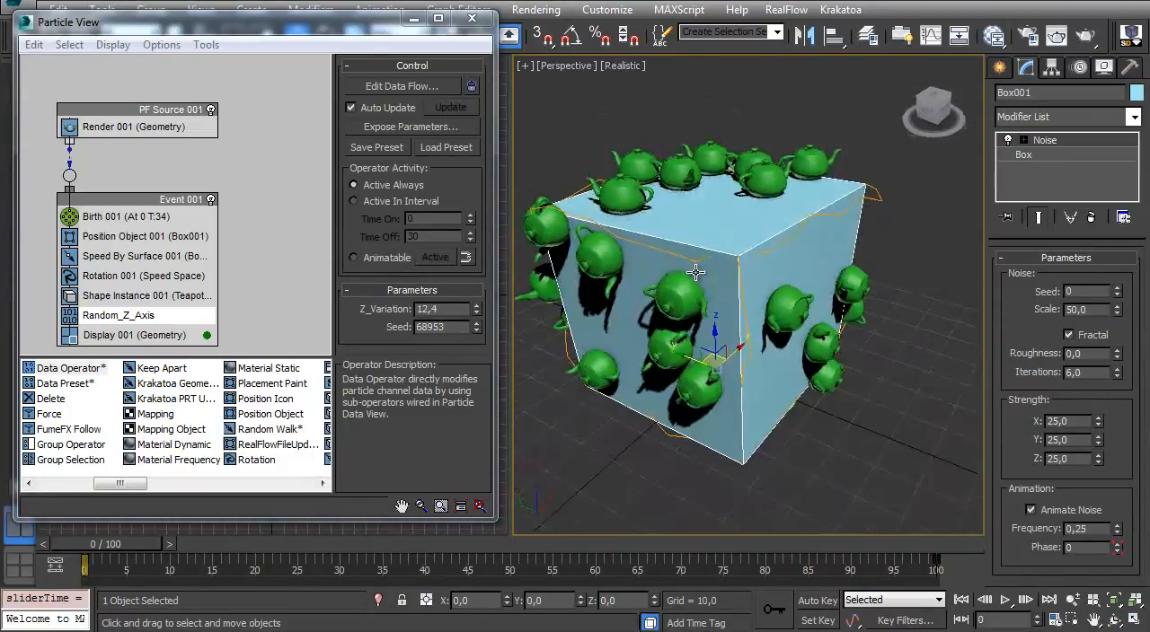
left_click(376, 147)
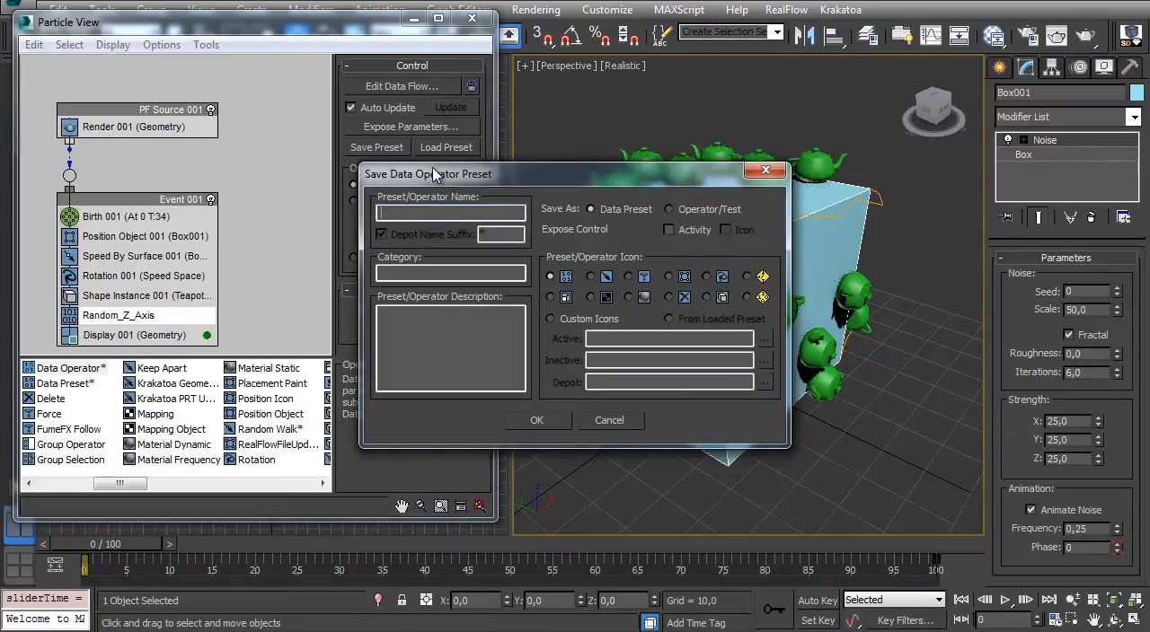
- Save the Random Z Rotation preset, then check the loadable presets list and cancel
type("Dsf")
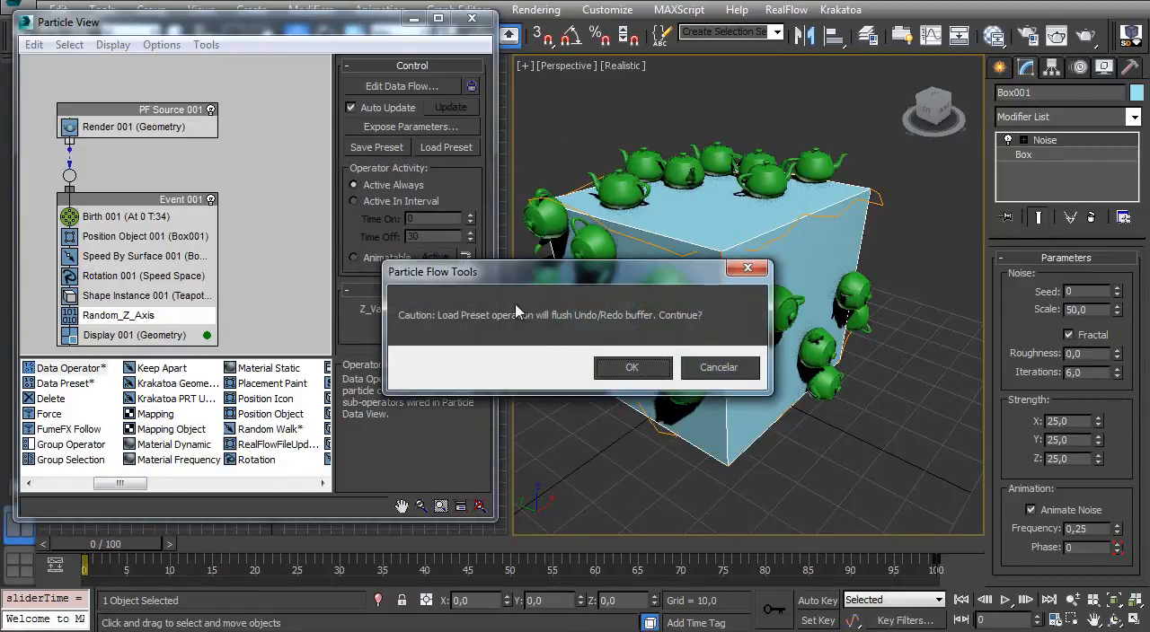
left_click(631, 366)
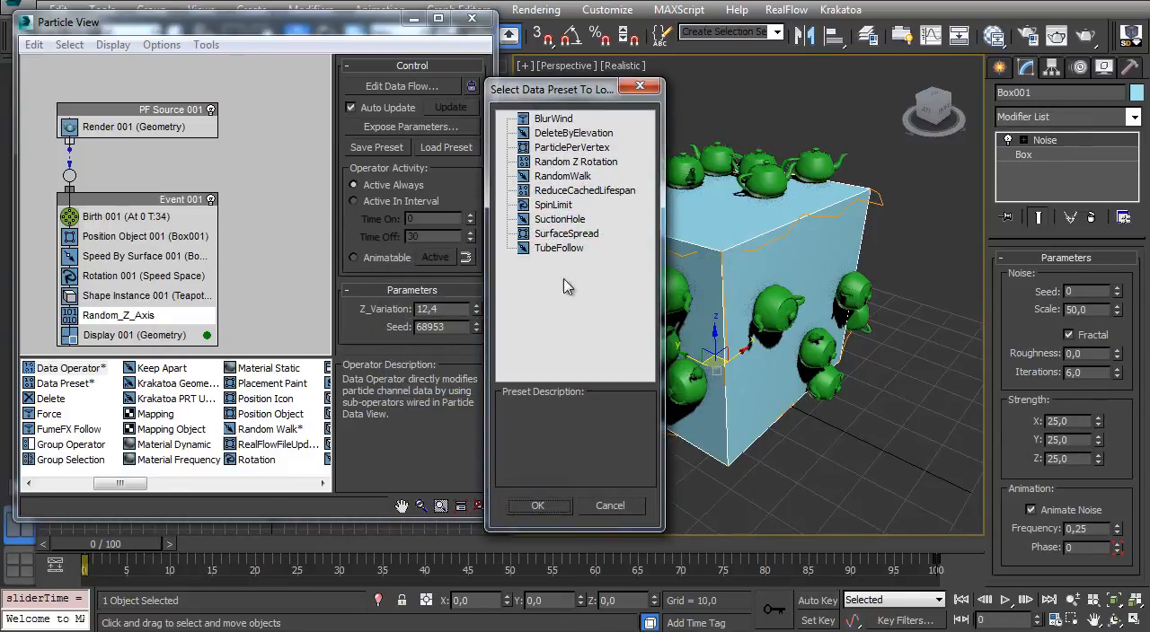
mouse_move(617, 519)
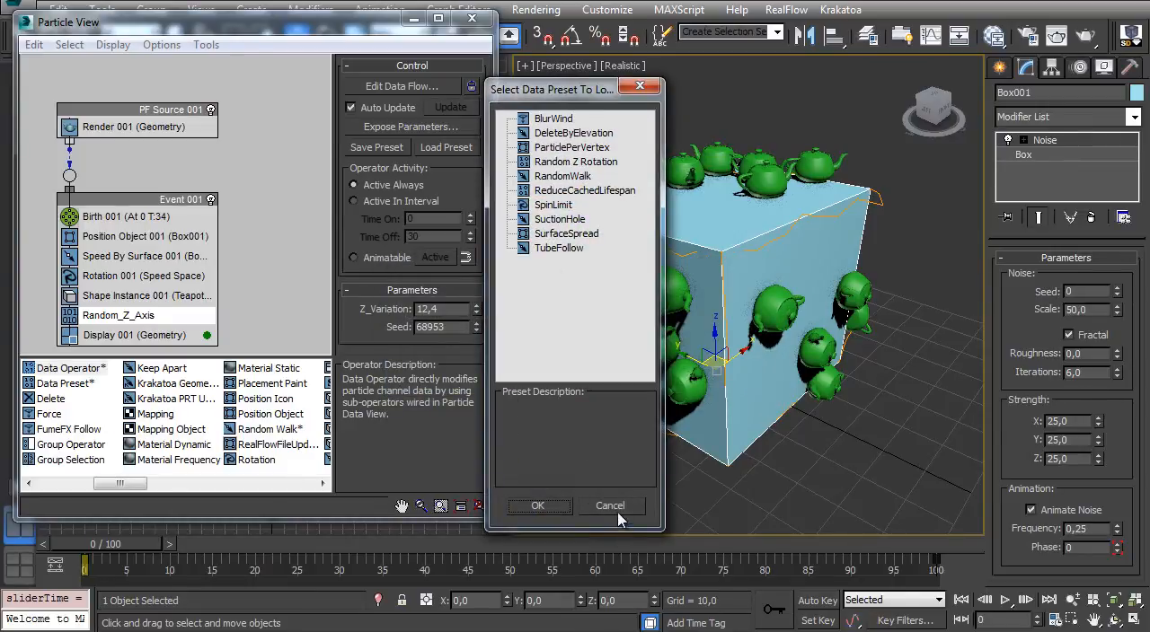
left_click(610, 505)
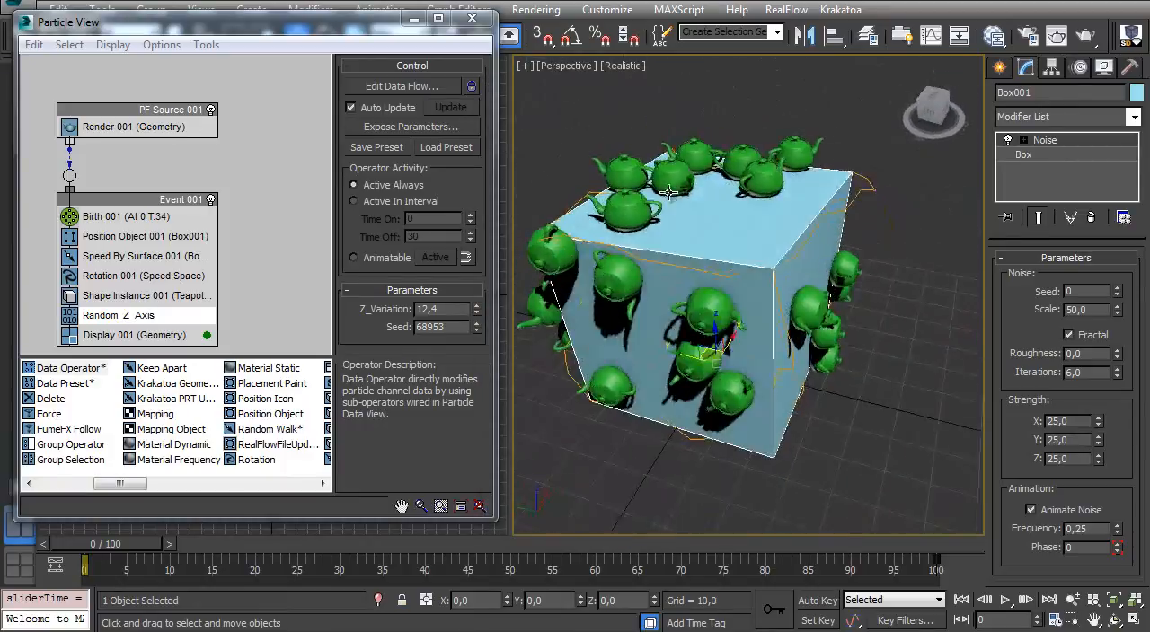